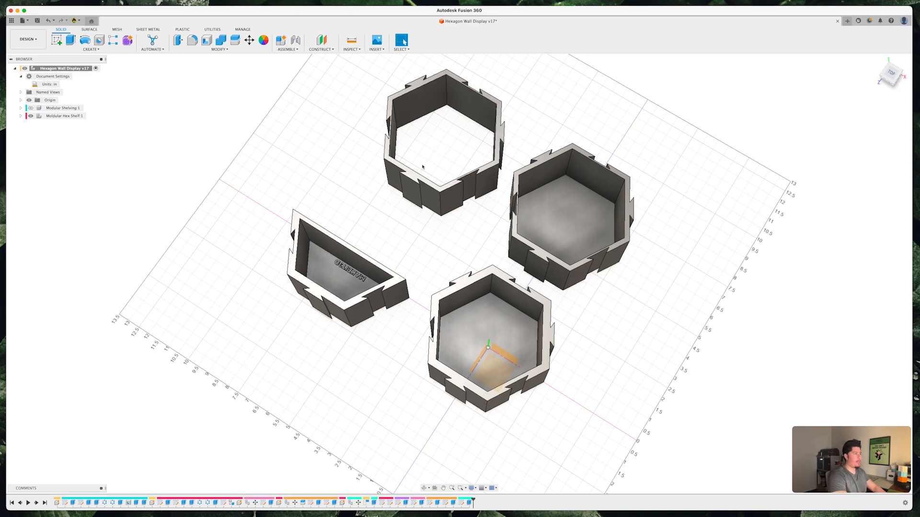
{"action": "mouse_move", "coordinate": [451, 191]}
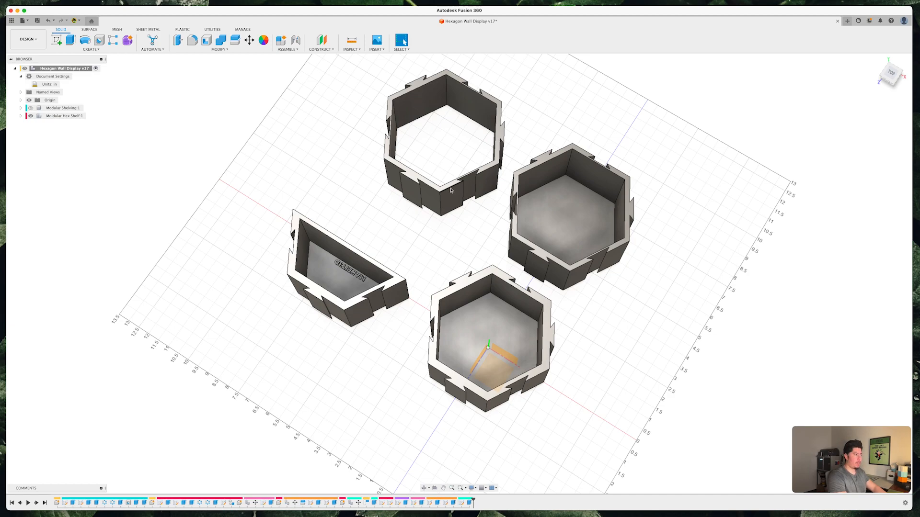
{"action": "mouse_move", "coordinate": [551, 284]}
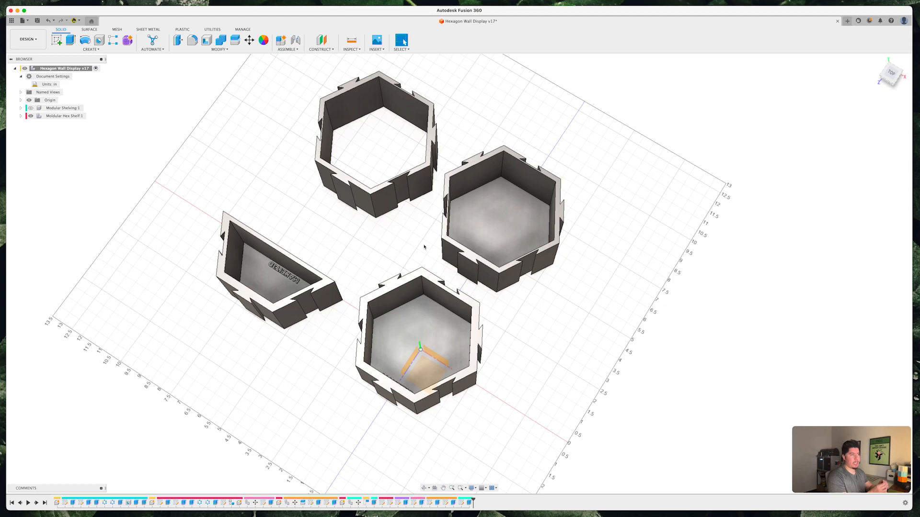
{"action": "mouse_move", "coordinate": [417, 207]}
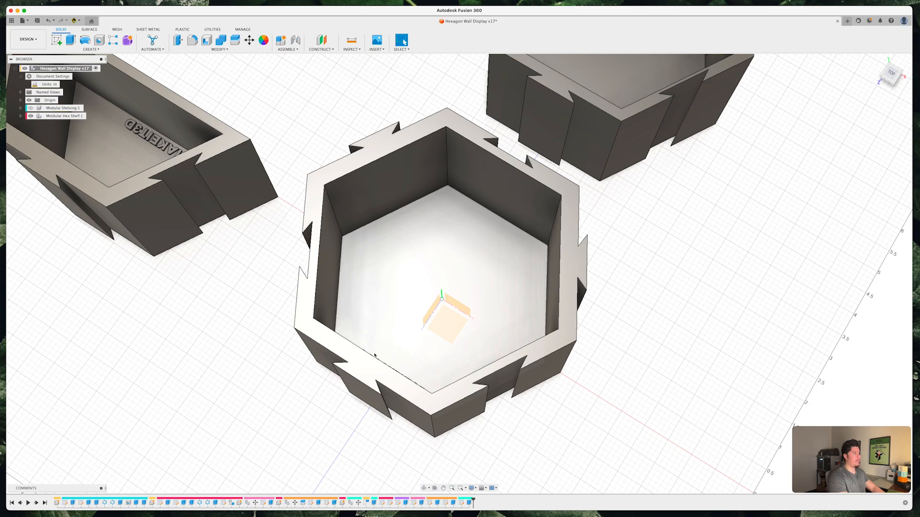
{"action": "mouse_move", "coordinate": [451, 236]}
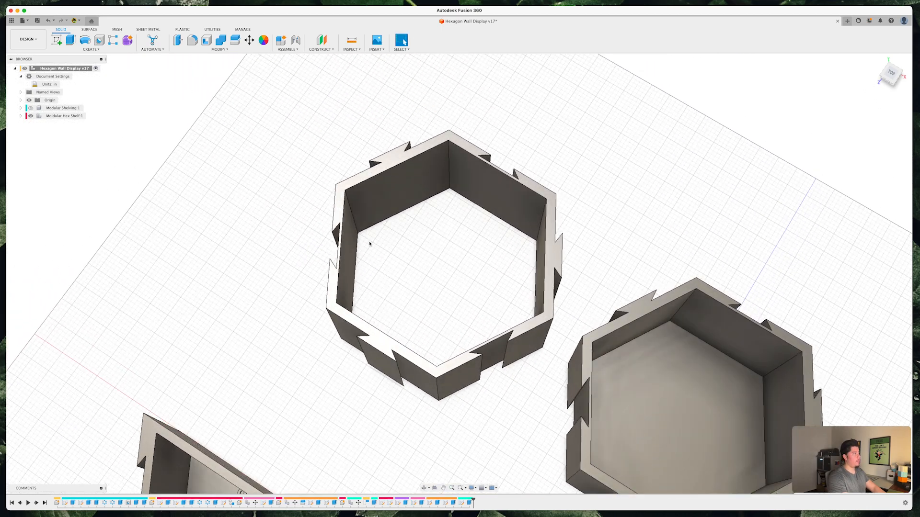
{"action": "mouse_move", "coordinate": [415, 285]}
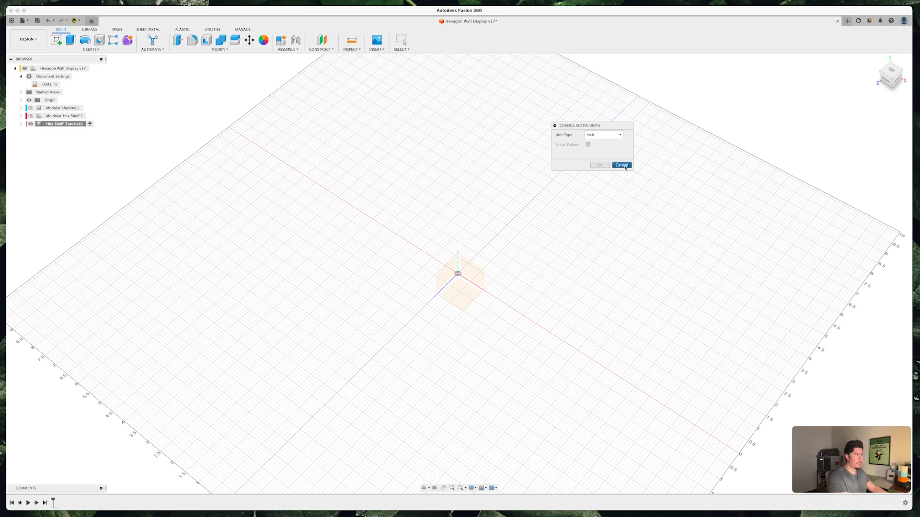
Step: Cancel the units change so the empty component keeps inch units
{"action": "left_click", "coordinate": [621, 164]}
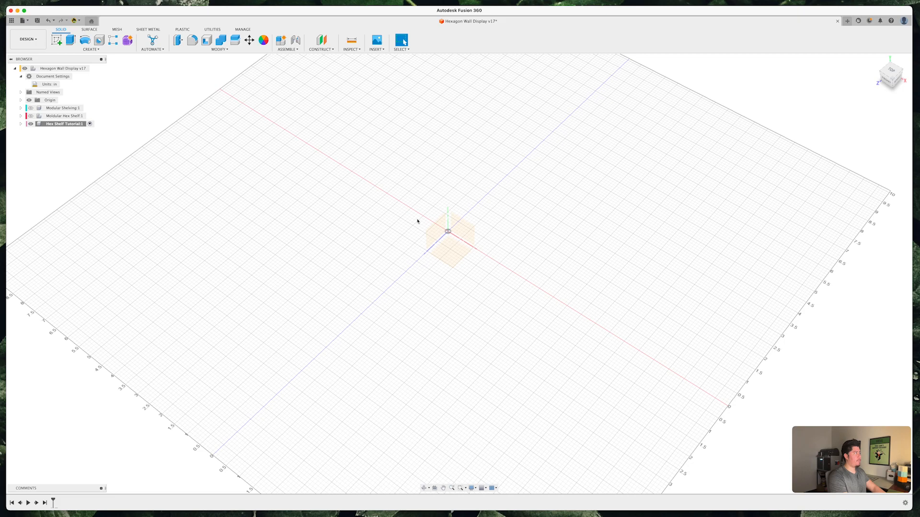
{"action": "mouse_move", "coordinate": [57, 40]}
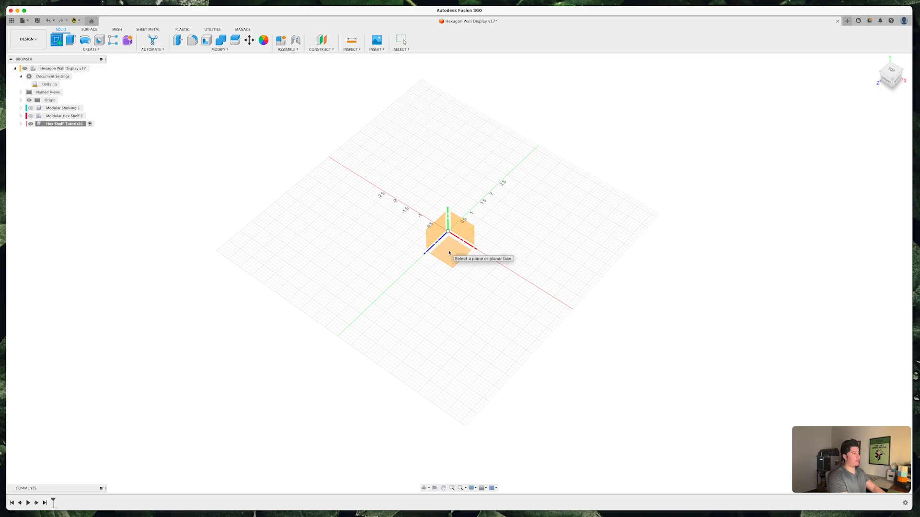
Step: Sketch a circumscribed hexagon on the ground plane, centred at the origin with a 2 in radius
{"action": "left_click", "coordinate": [451, 247]}
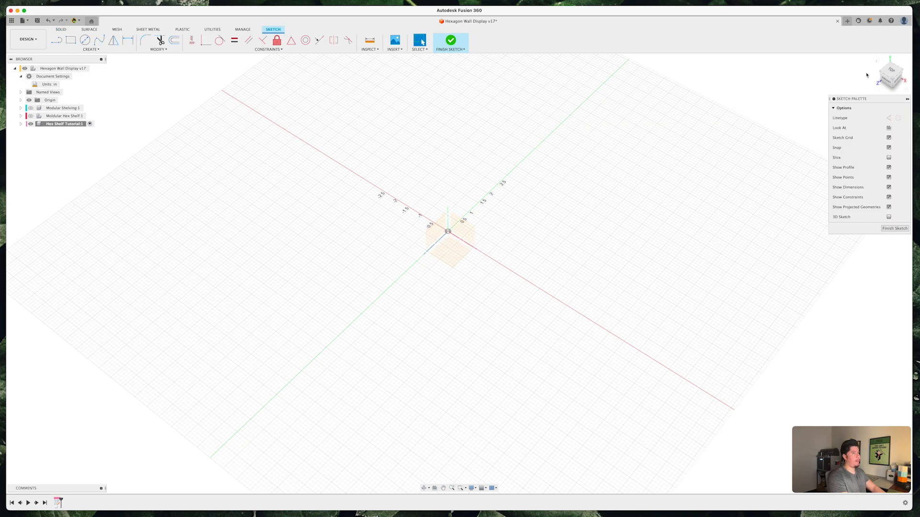
{"action": "left_click", "coordinate": [889, 75]}
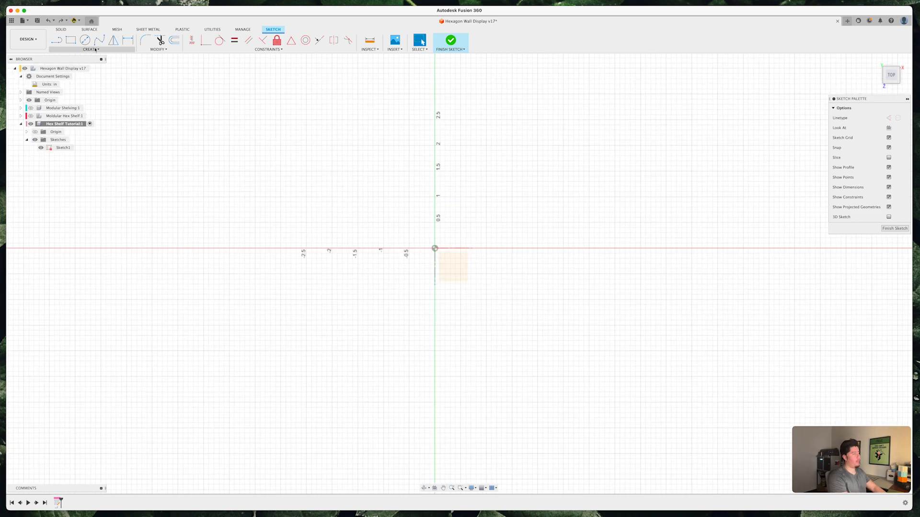
{"action": "left_click", "coordinate": [90, 49]}
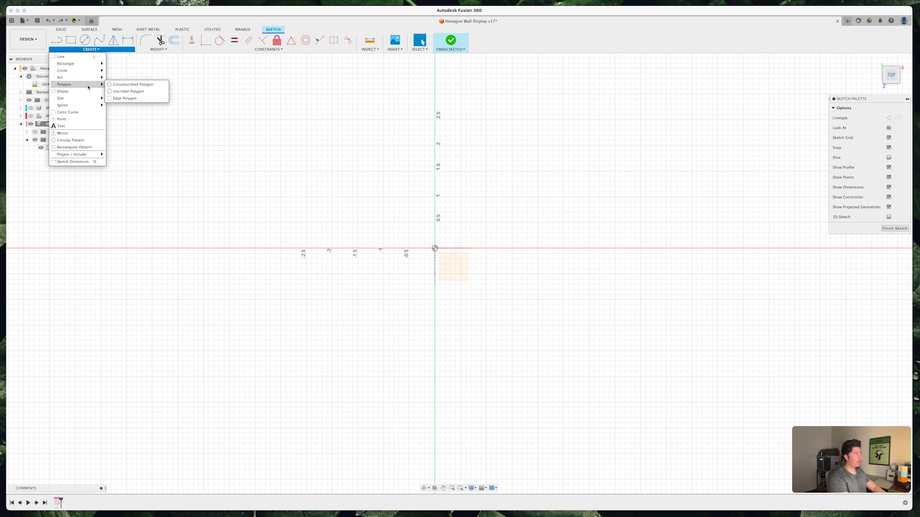
{"action": "mouse_move", "coordinate": [133, 85]}
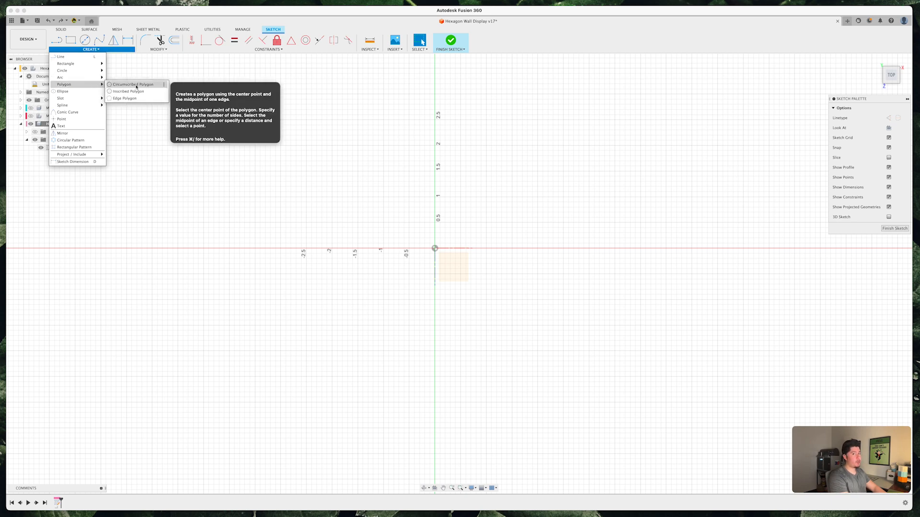
{"action": "left_click", "coordinate": [133, 84]}
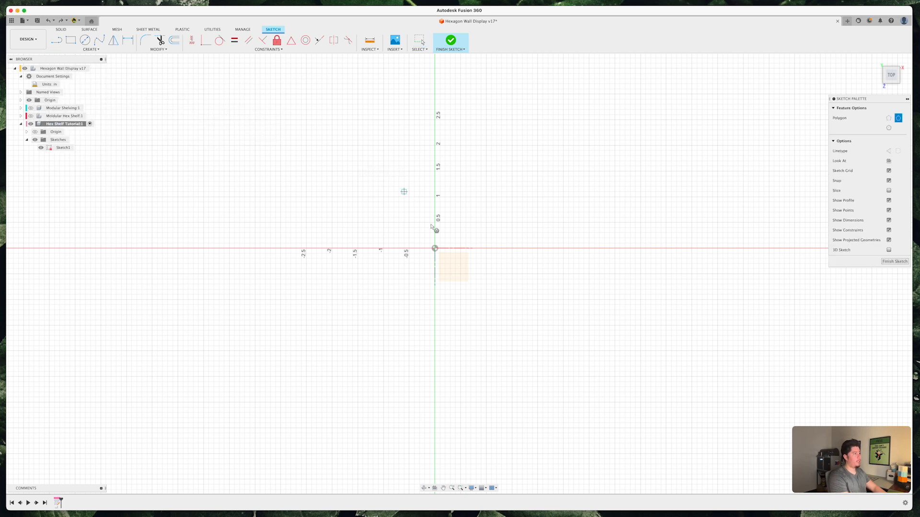
{"action": "left_click", "coordinate": [435, 247]}
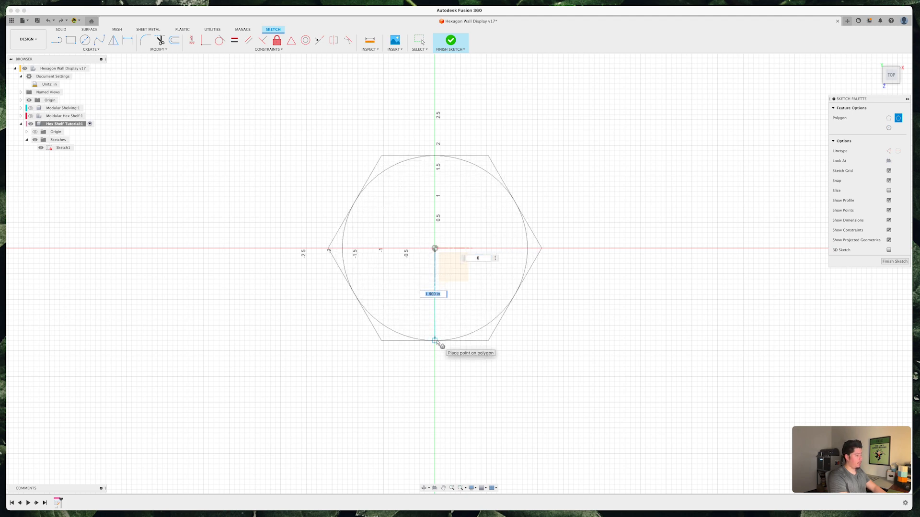
{"action": "type", "text": "2"}
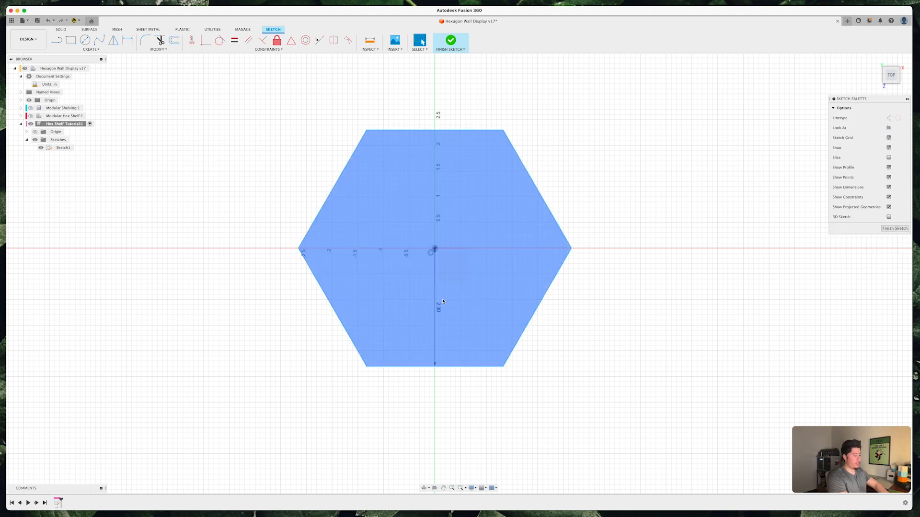
Step: Offset the hexagon outline inward by 0.3 in for the wall thickness
{"action": "left_click", "coordinate": [174, 41]}
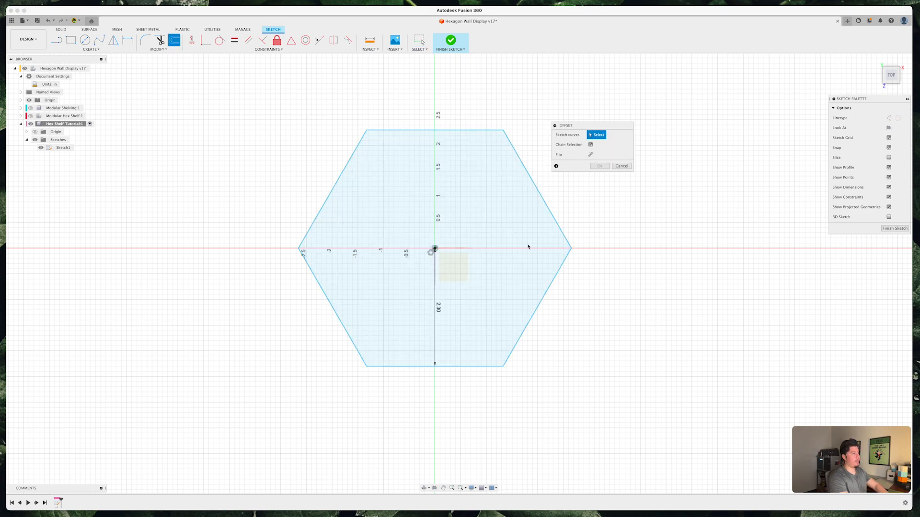
{"action": "left_click", "coordinate": [556, 218]}
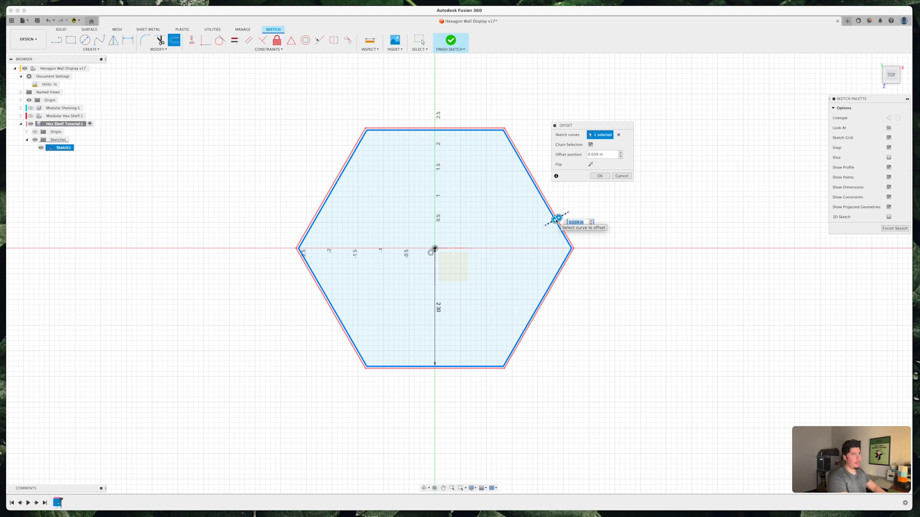
{"action": "type", "text": "-0.3"}
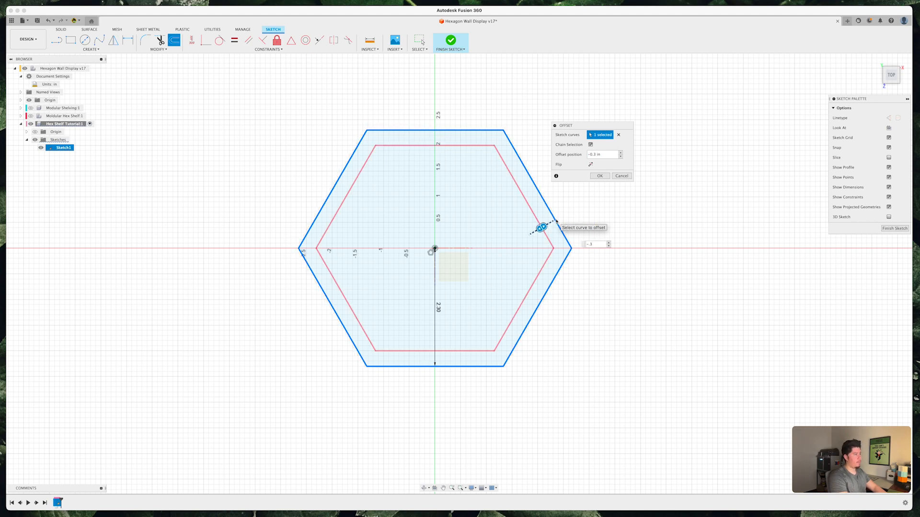
{"action": "left_click", "coordinate": [600, 175]}
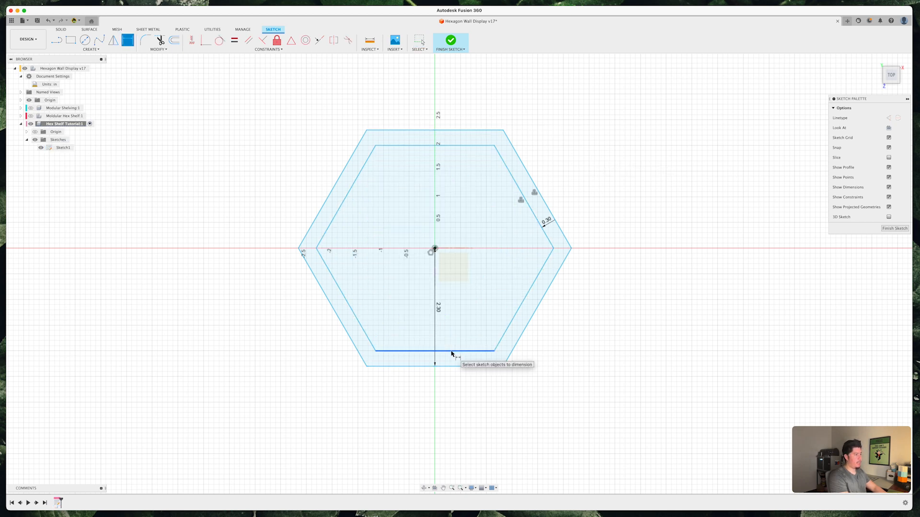
Step: Add a 4.00 across-flats reference dimension on the inner hexagon
{"action": "left_click", "coordinate": [437, 146]}
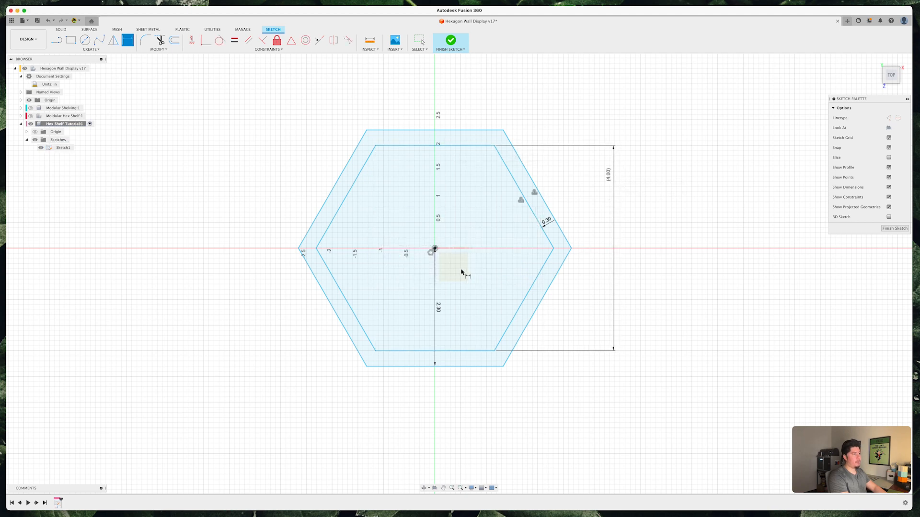
{"action": "left_click", "coordinate": [461, 271]}
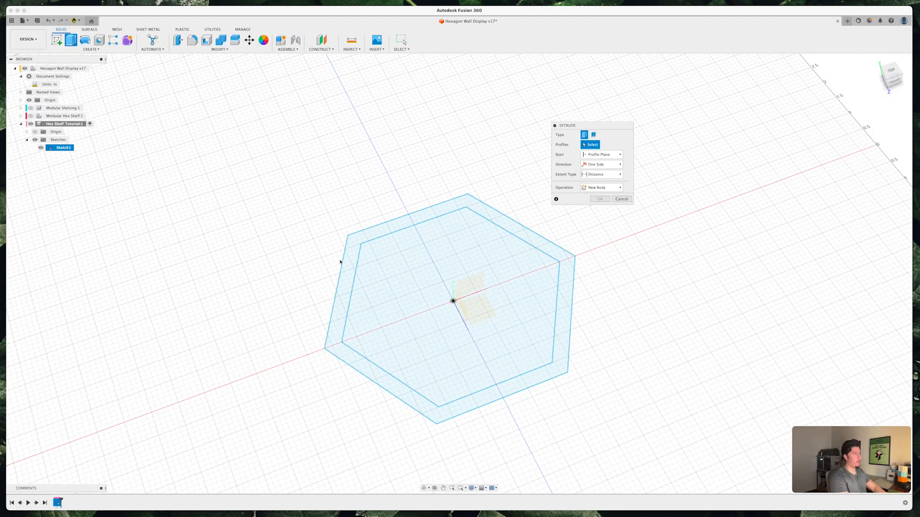
Step: Extrude the ring profile between the hexagons into hollow shelf walls as a new body
{"action": "left_click", "coordinate": [452, 293]}
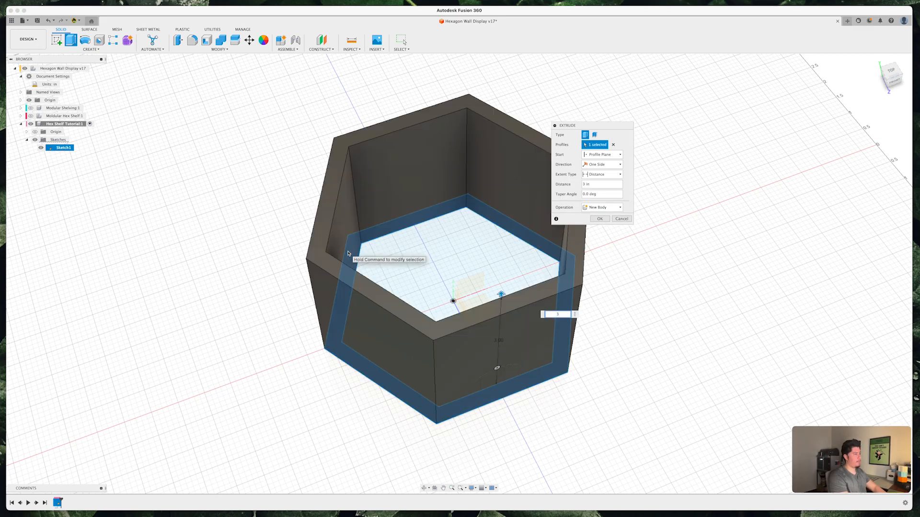
{"action": "left_click", "coordinate": [599, 219]}
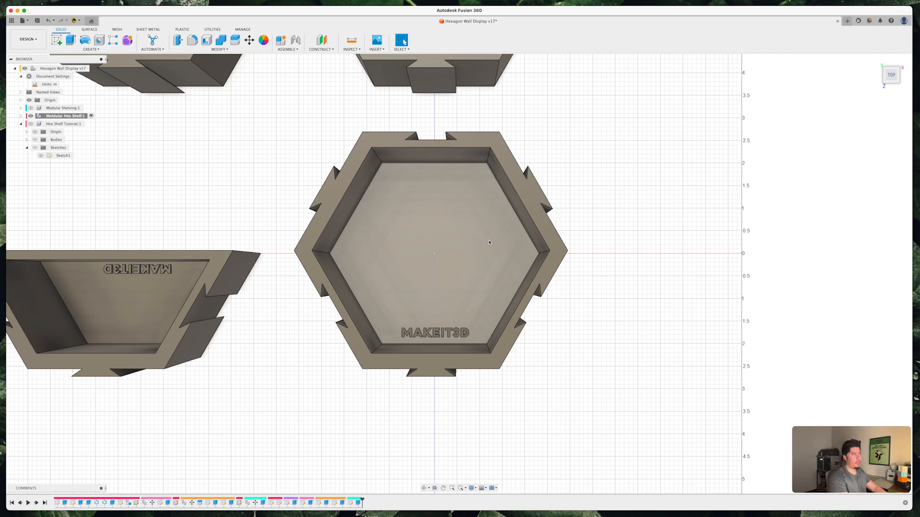
{"action": "mouse_move", "coordinate": [501, 260]}
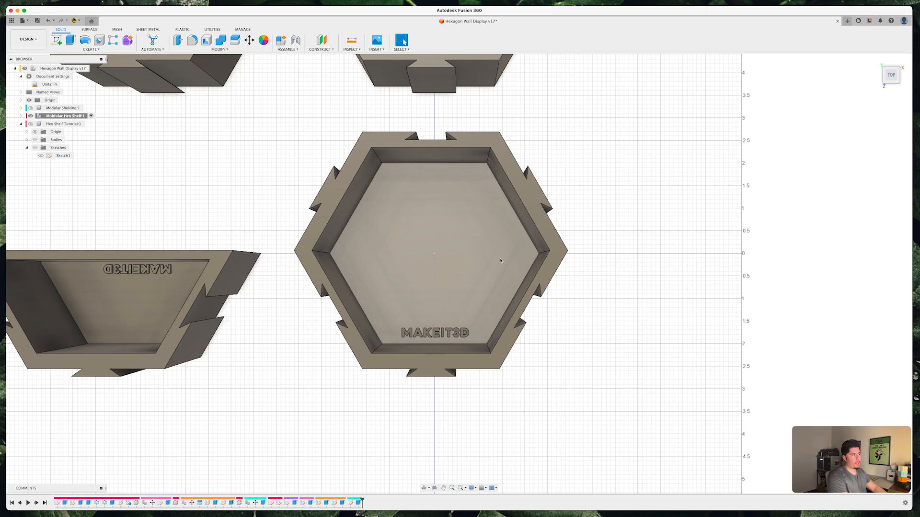
{"action": "mouse_move", "coordinate": [386, 270]}
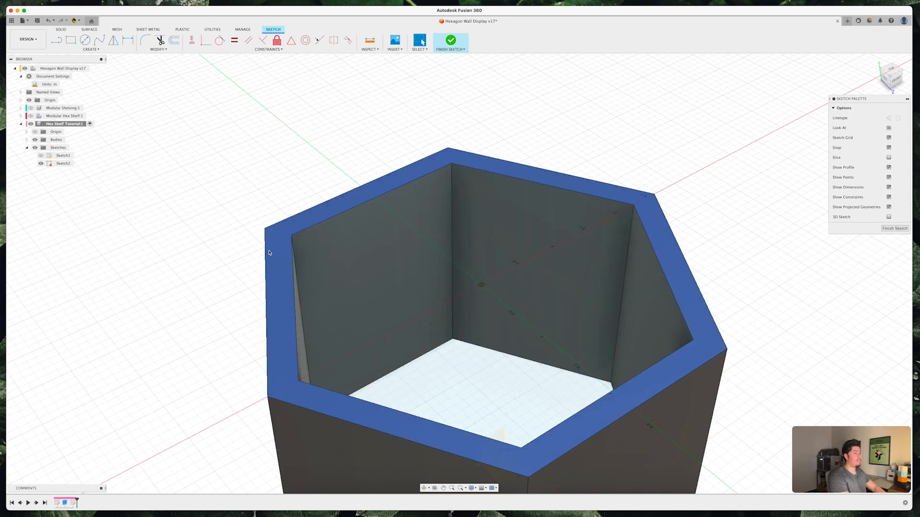
{"action": "mouse_move", "coordinate": [315, 215]}
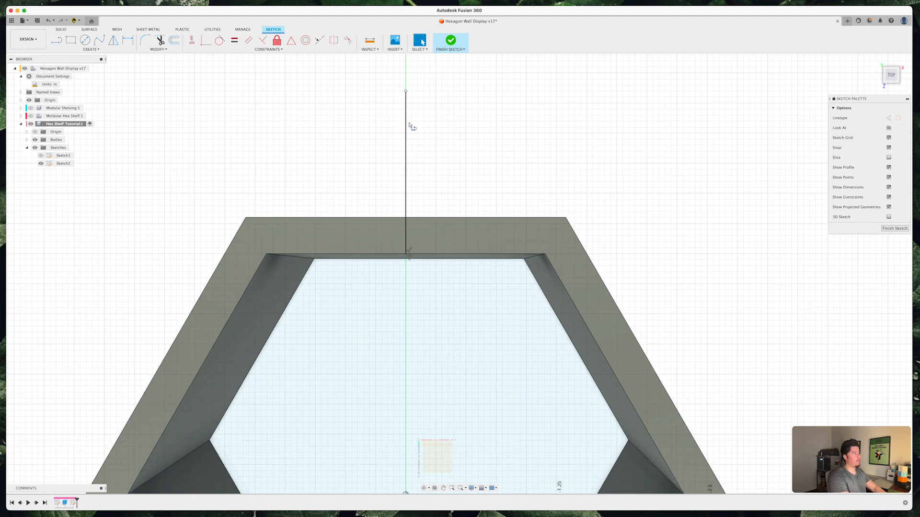
Step: Draw the half-dovetail centreline and slanted side, dimensioned 0.75 wide with its angle
{"action": "left_click", "coordinate": [63, 163]}
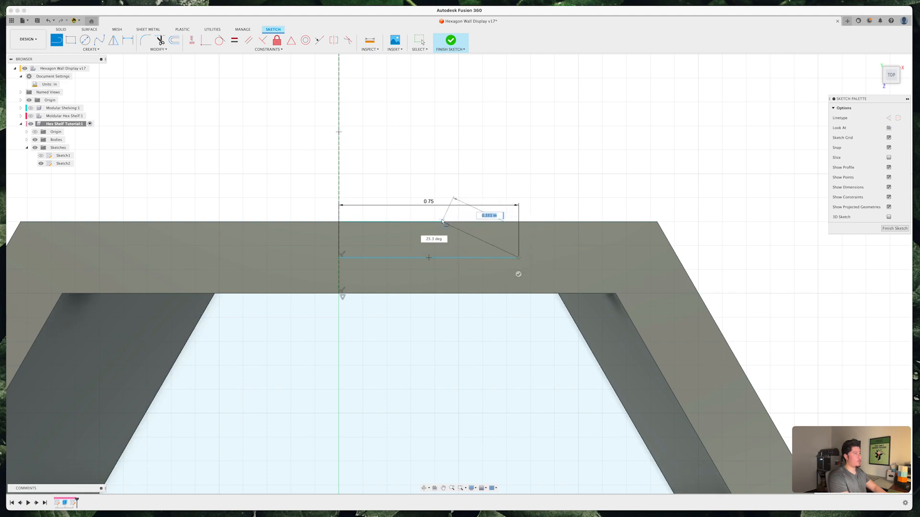
{"action": "left_click_drag", "start_coordinate": [443, 222], "coordinate": [488, 207]}
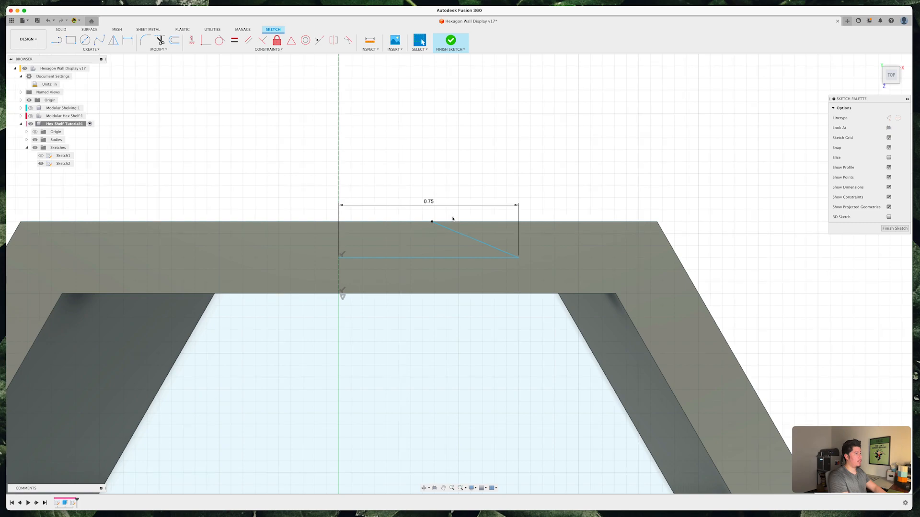
{"action": "left_click", "coordinate": [461, 258]}
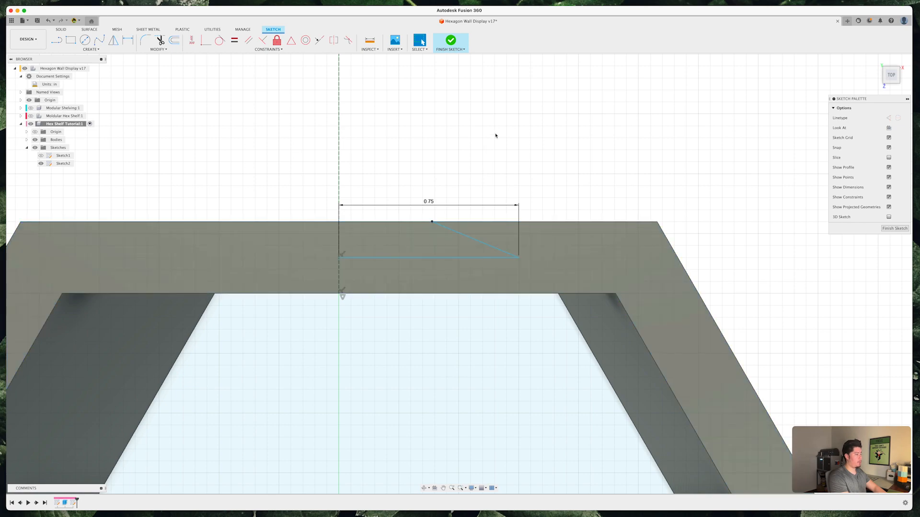
{"action": "left_click", "coordinate": [475, 240]}
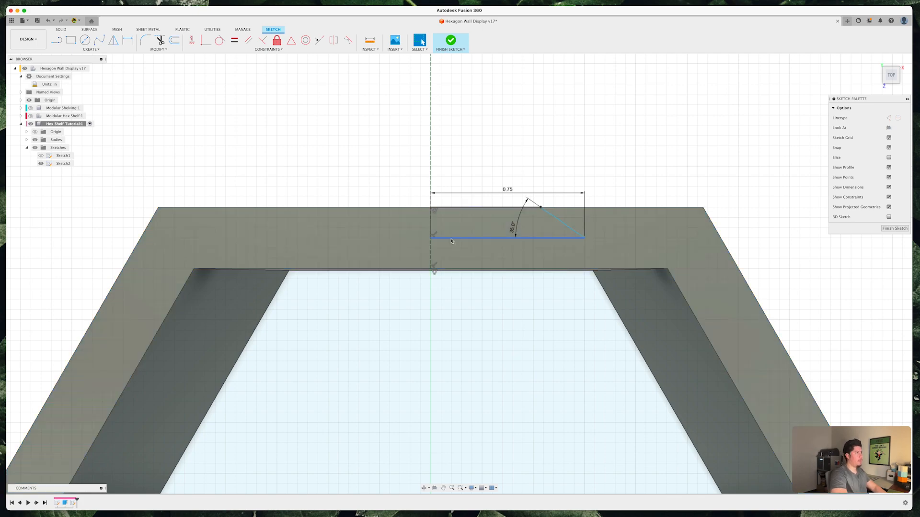
{"action": "mouse_move", "coordinate": [518, 240]}
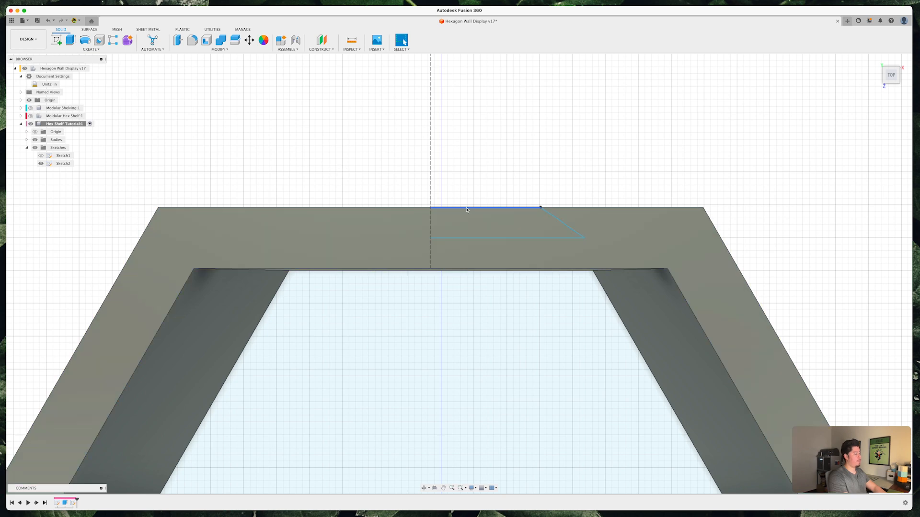
Step: Mirror the half-dovetail lines across the vertical centre line to form a full trapezoid
{"action": "type", "text": "mirror"}
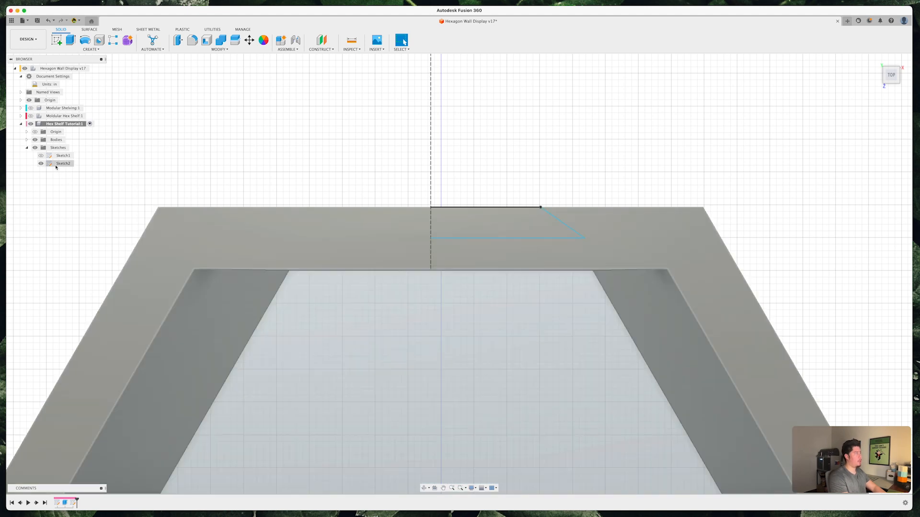
{"action": "double_click", "coordinate": [63, 163]}
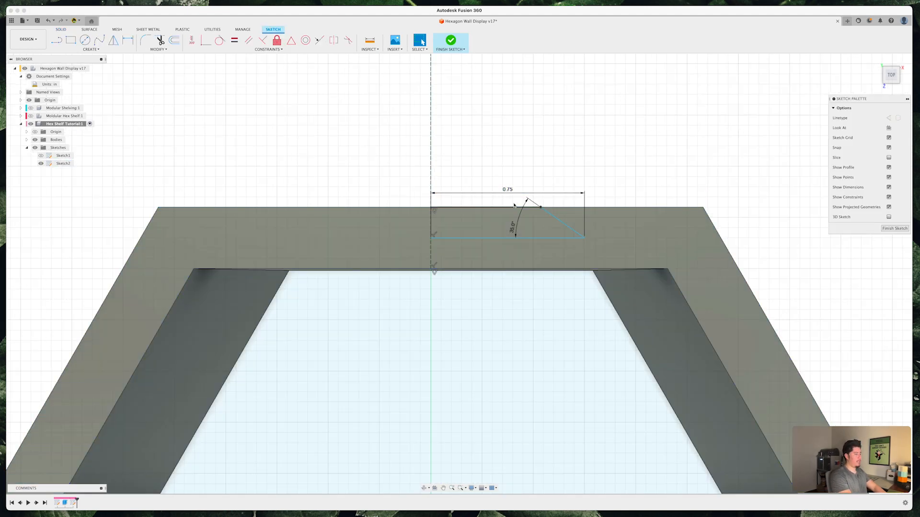
{"action": "type", "text": "mirror"}
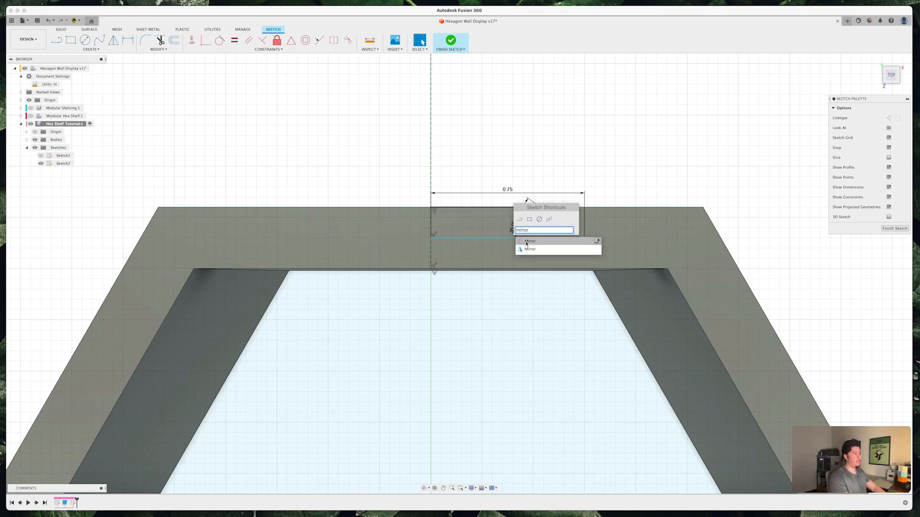
{"action": "left_click", "coordinate": [530, 241]}
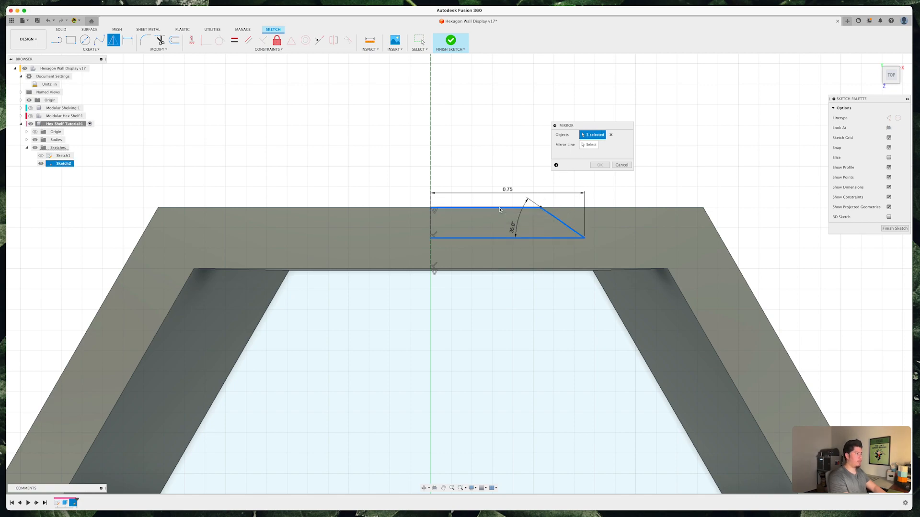
{"action": "left_click", "coordinate": [589, 144]}
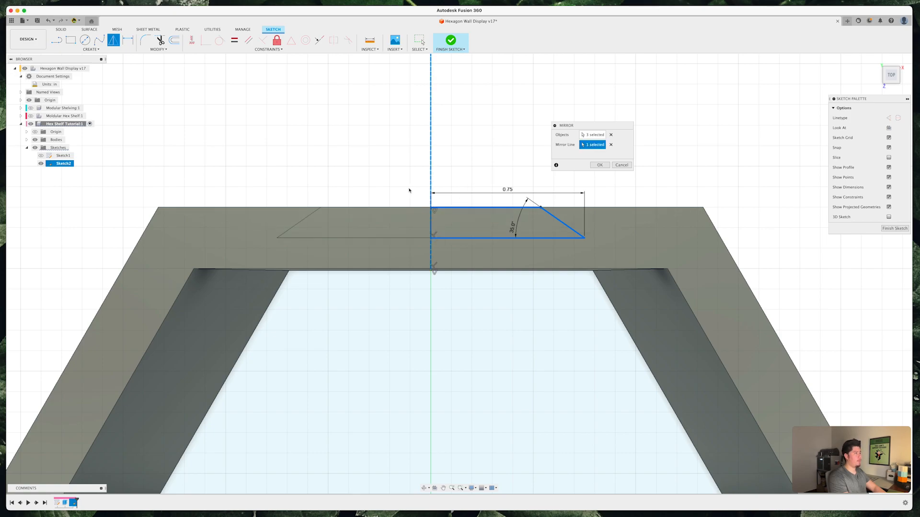
{"action": "left_click", "coordinate": [599, 164]}
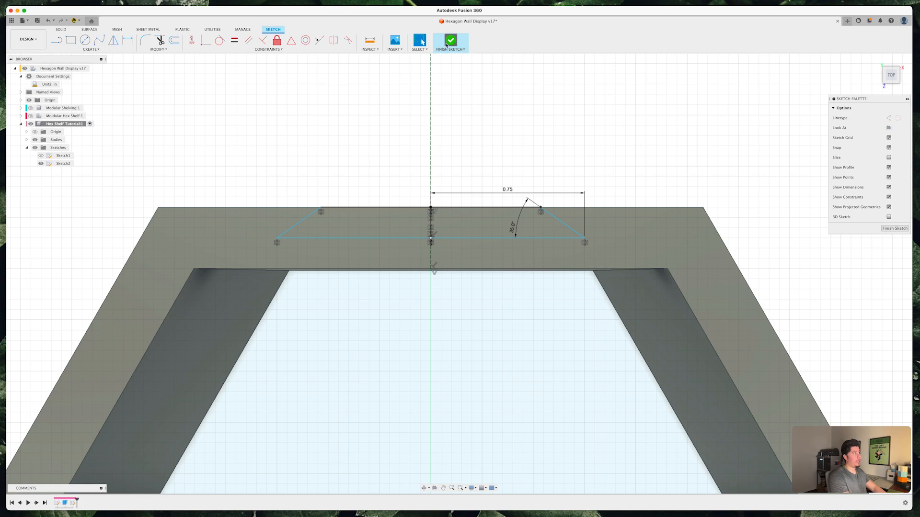
Step: Extrude the dovetail profile as a cut through the top wall
{"action": "left_click", "coordinate": [451, 41]}
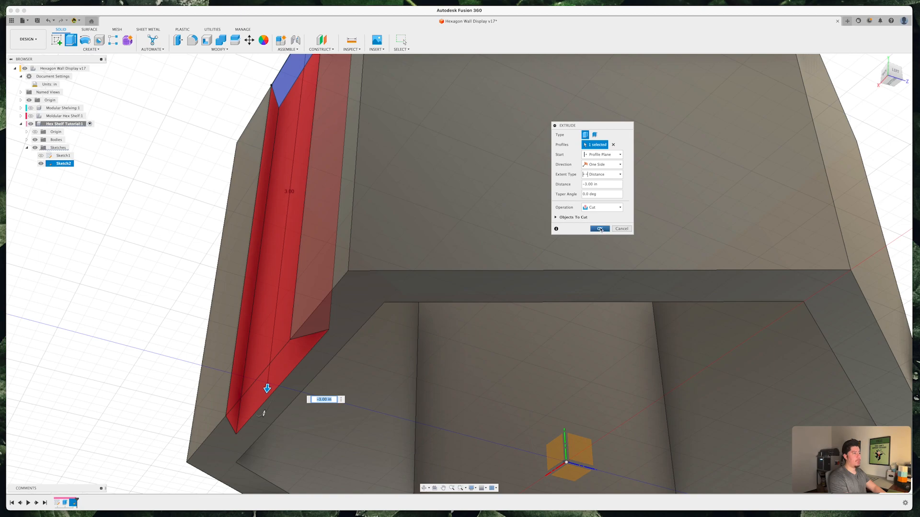
{"action": "left_click", "coordinate": [600, 229]}
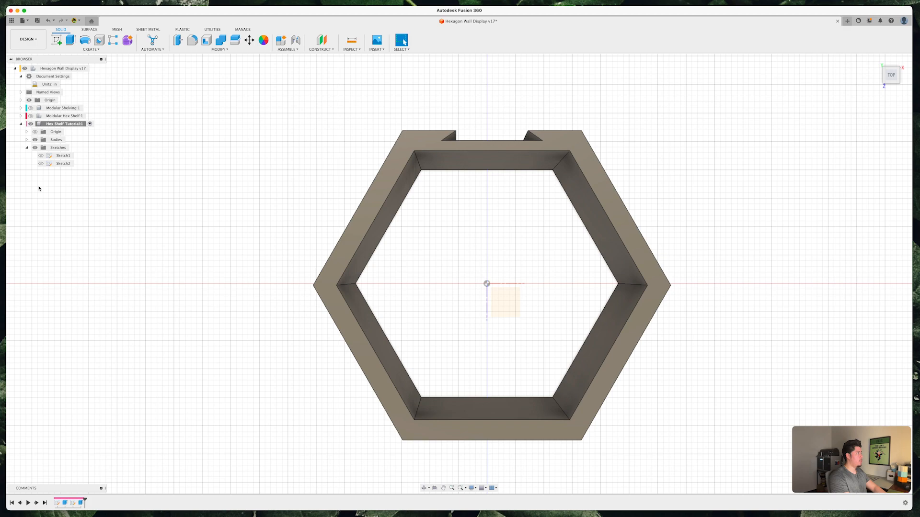
Step: Reopen Sketch2, add a 30° construction line off the left slanted wall and dimension the dovetail depth
{"action": "left_click", "coordinate": [40, 163]}
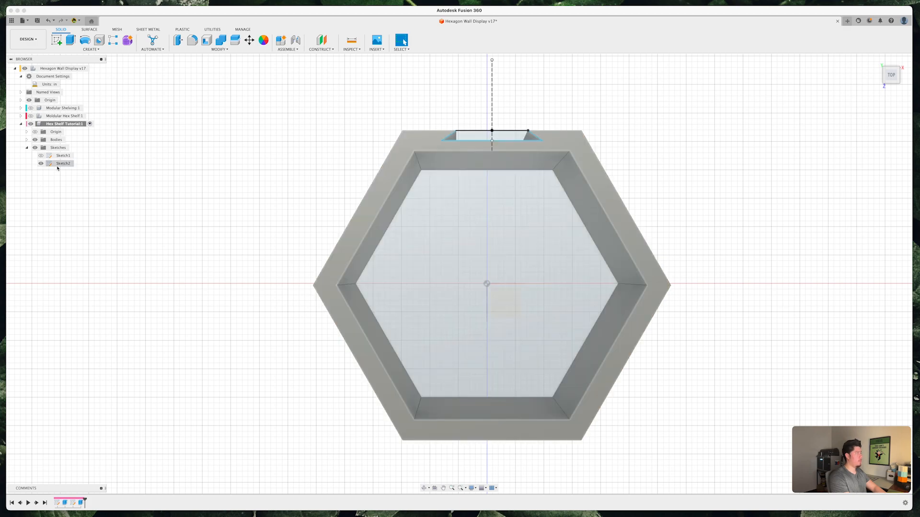
{"action": "double_click", "coordinate": [63, 163]}
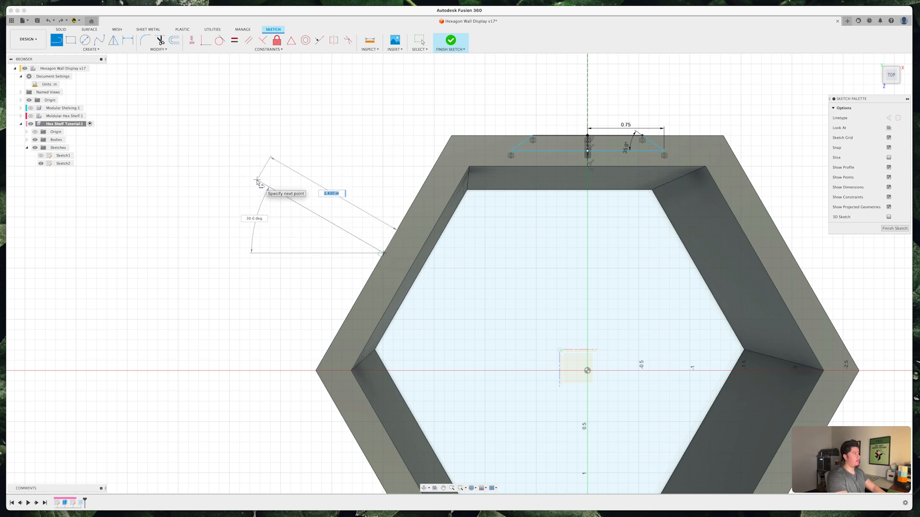
{"action": "left_click", "coordinate": [385, 255]}
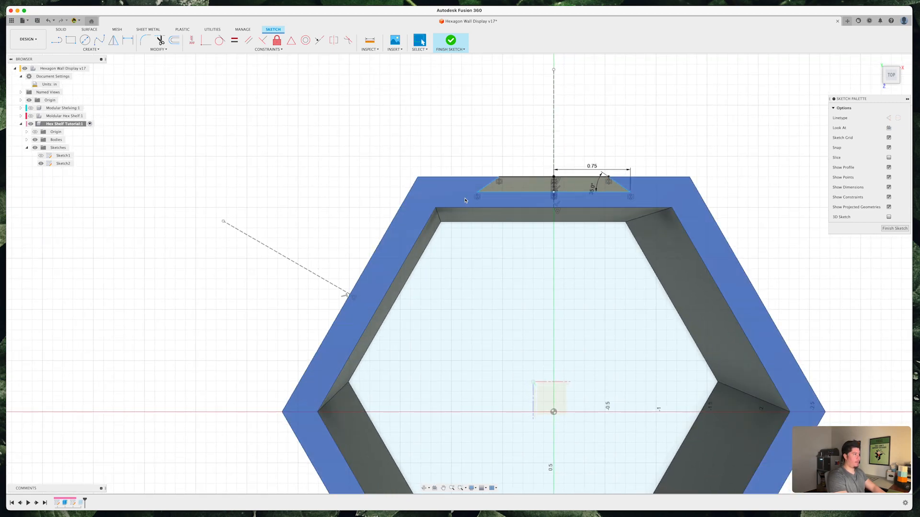
{"action": "left_click", "coordinate": [555, 188]}
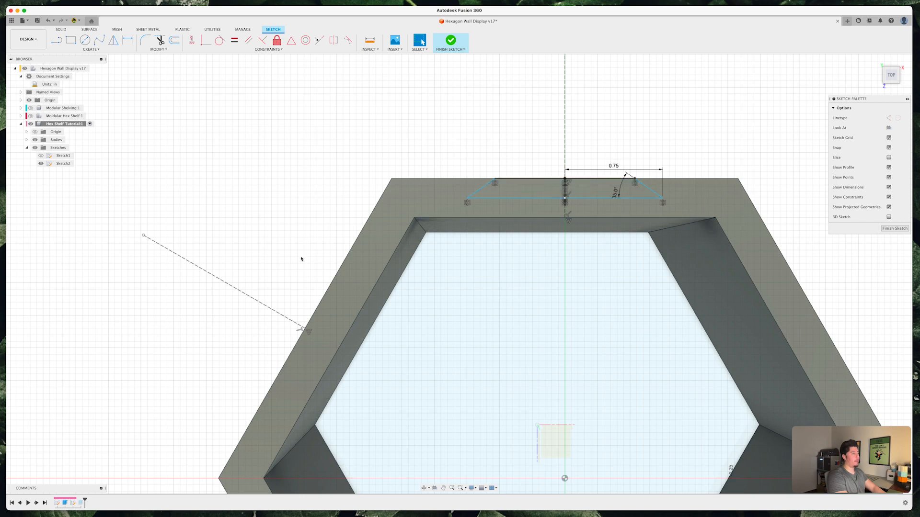
{"action": "mouse_move", "coordinate": [273, 307]}
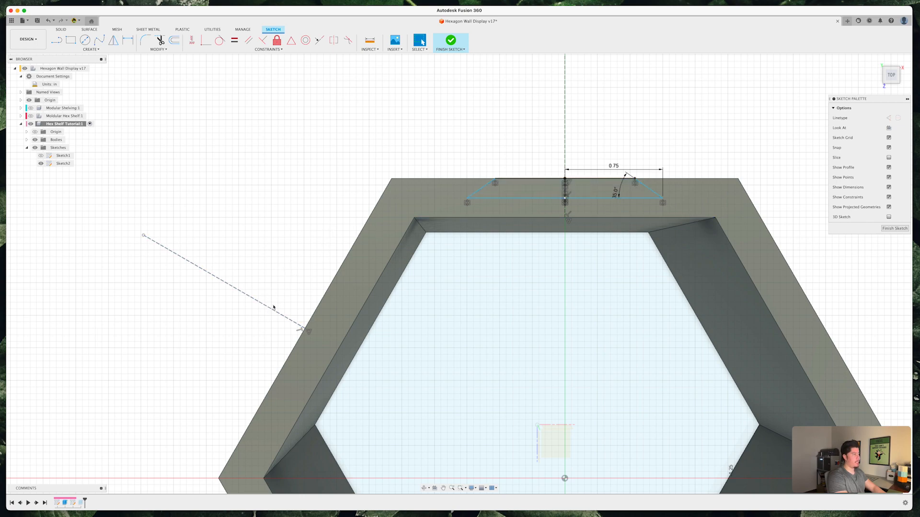
{"action": "mouse_move", "coordinate": [286, 307]}
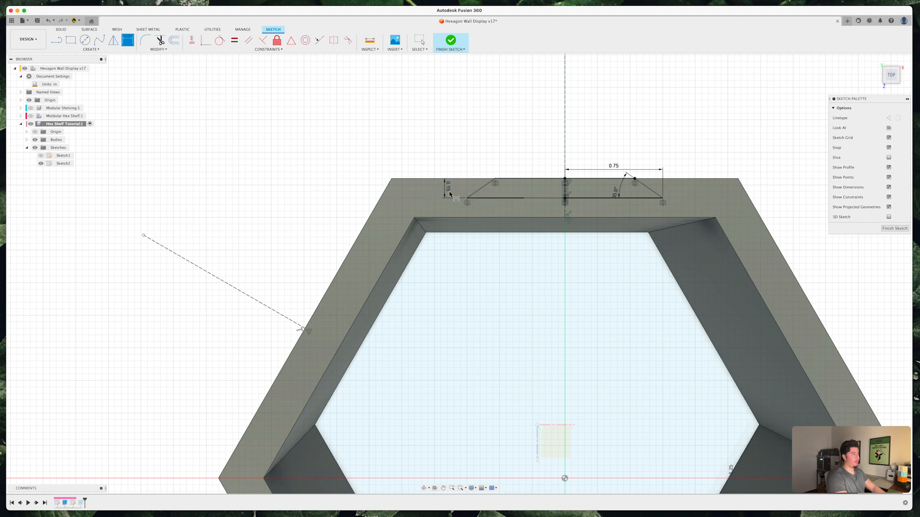
{"action": "double_click", "coordinate": [448, 187]}
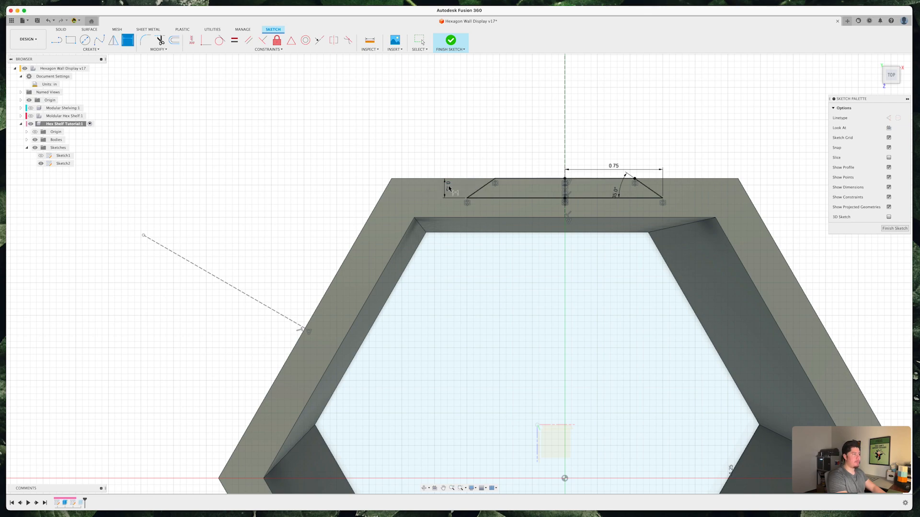
Step: Draw a 0.75 long half-dovetail line along the upper-left slanted wall and dimension its 0.15 depth
{"action": "left_click", "coordinate": [56, 40]}
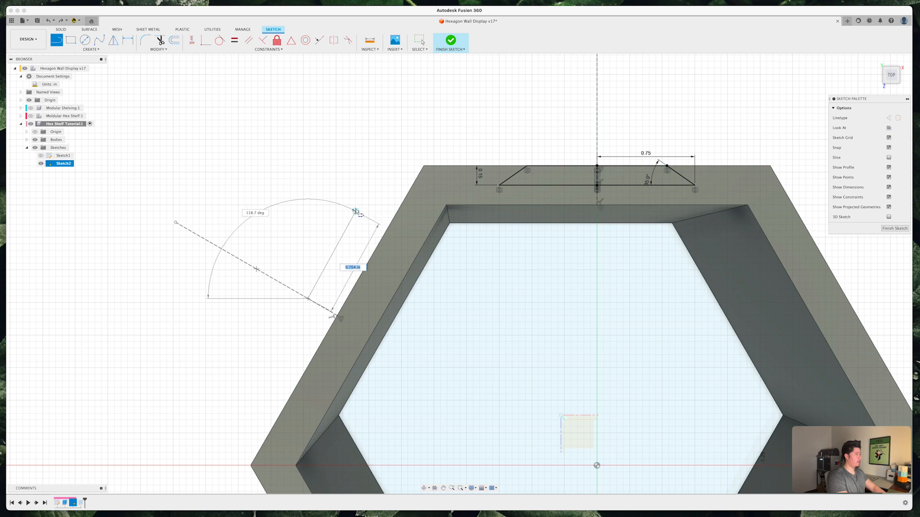
{"action": "type", "text": "75"}
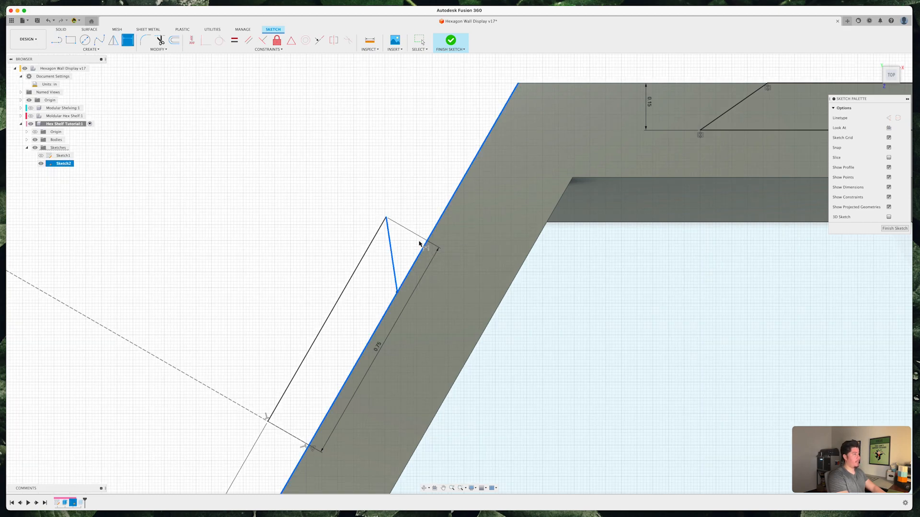
{"action": "left_click", "coordinate": [418, 243]}
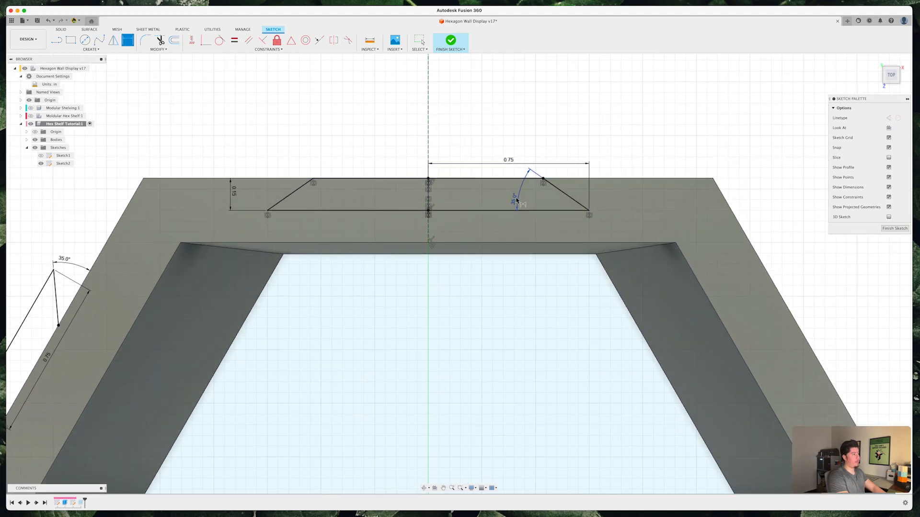
{"action": "scroll", "scroll_direction": "down", "scroll_amount": 3}
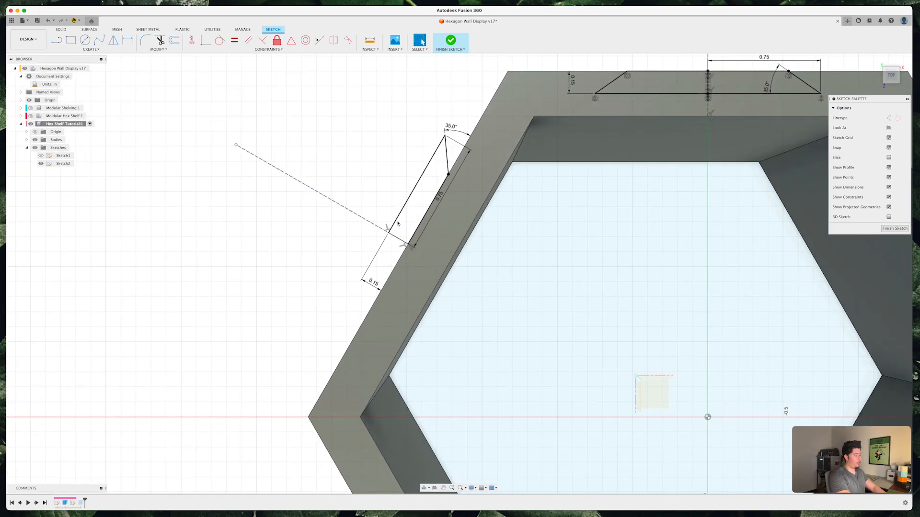
Step: Mirror the half outline on the slanted wall into a full dovetail key profile
{"action": "type", "text": "mi"}
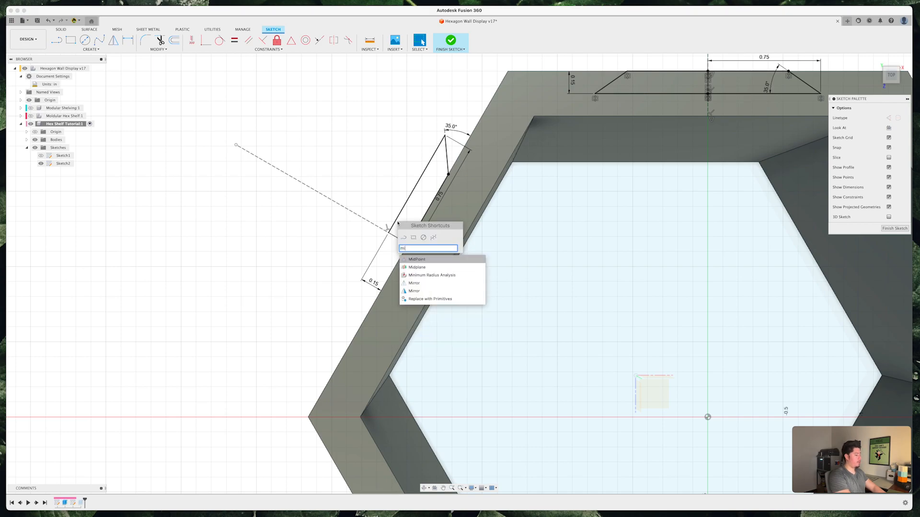
{"action": "left_click", "coordinate": [413, 282]}
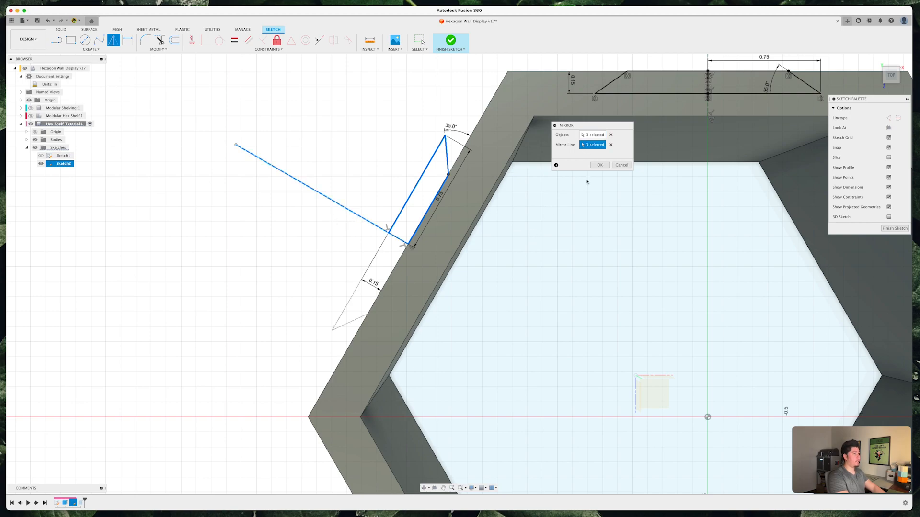
{"action": "left_click", "coordinate": [600, 165]}
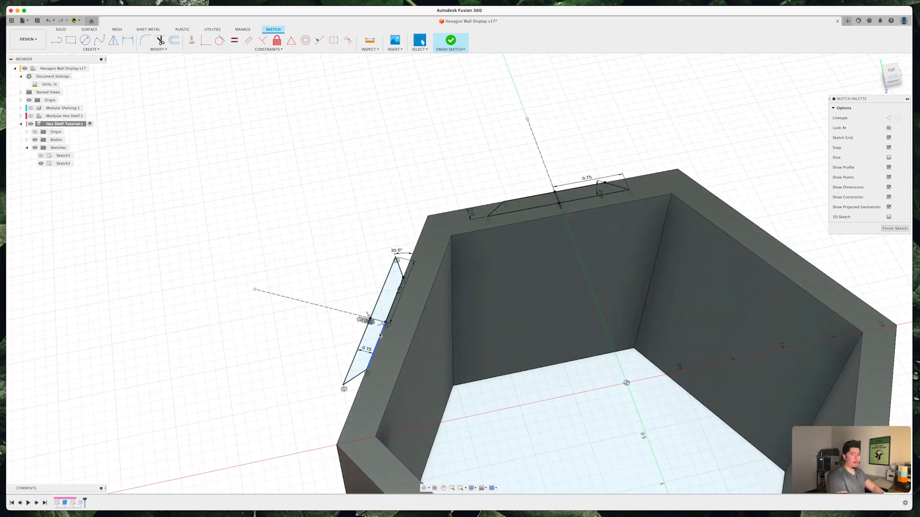
{"action": "left_click", "coordinate": [551, 199]}
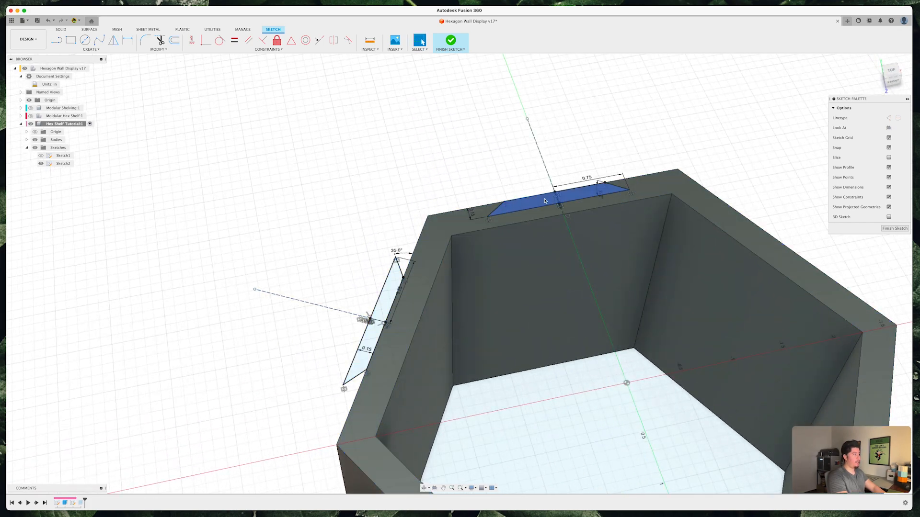
{"action": "left_click_drag", "start_coordinate": [528, 199], "coordinate": [411, 246]}
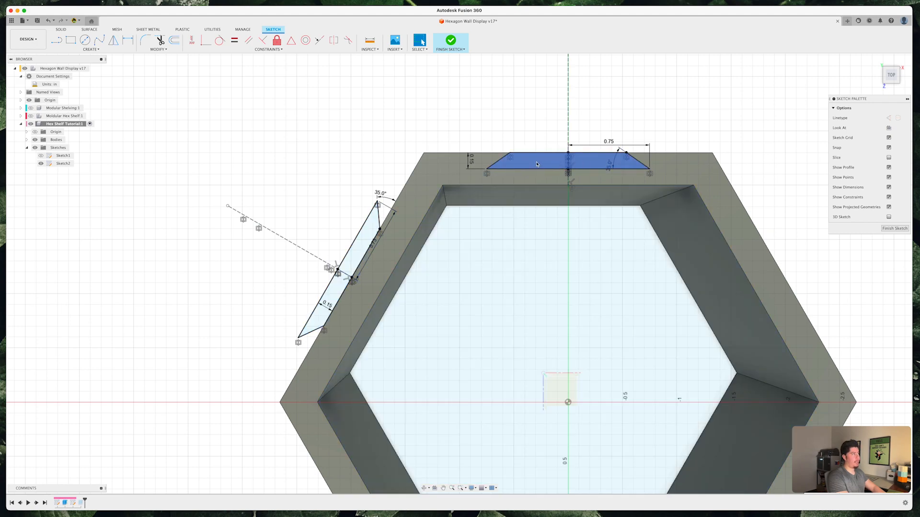
Step: Extrude the key profile outward with Join so it merges with the shelf wall
{"action": "left_click", "coordinate": [449, 40]}
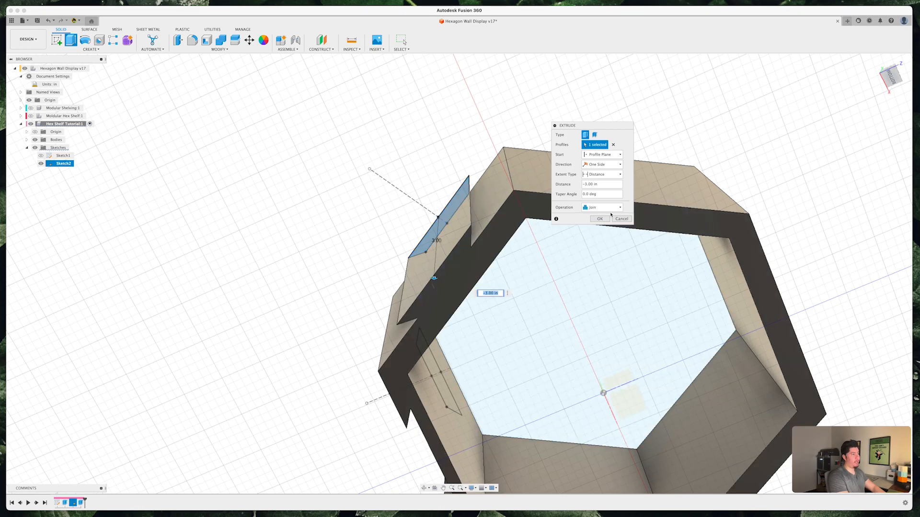
{"action": "left_click", "coordinate": [599, 219]}
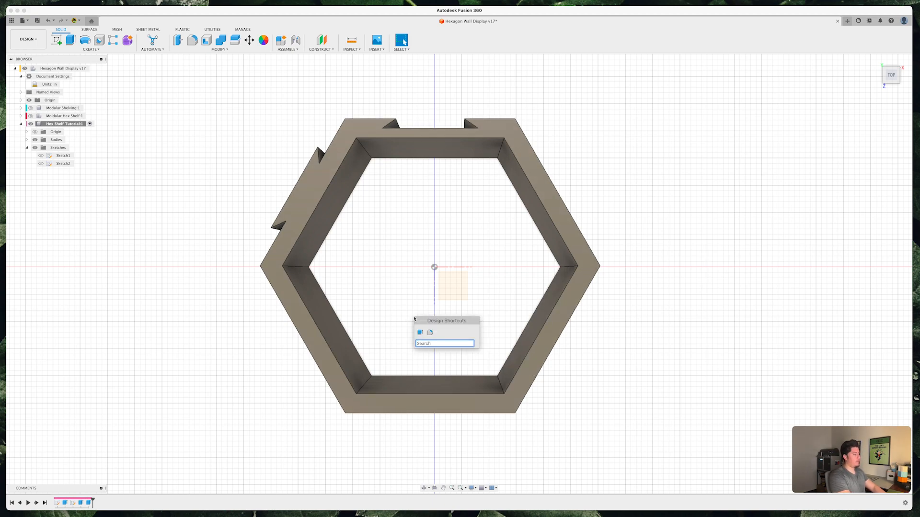
Step: Search 'ci' in the shortcuts box to bring up the Circular Pattern command
{"action": "type", "text": "ci"}
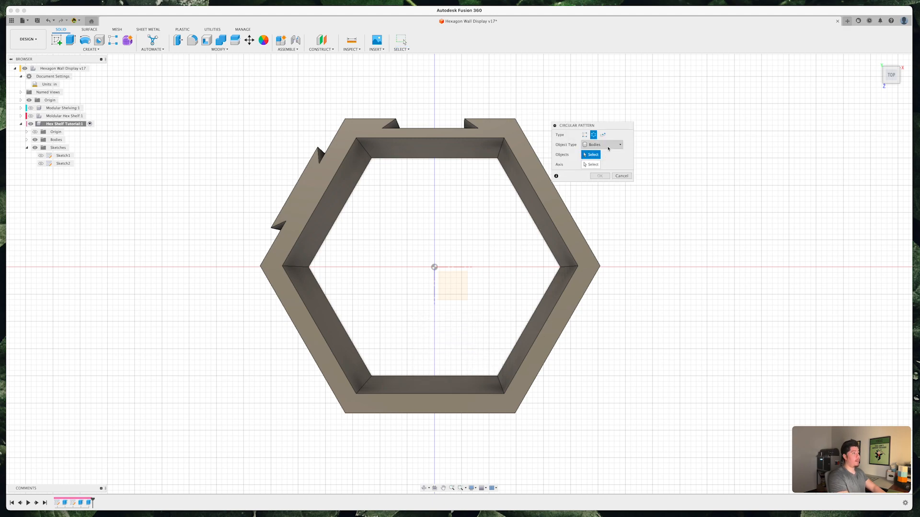
Step: Pattern the key extrusion as a Feature around the Z axis and reach the quantity field
{"action": "left_click", "coordinate": [595, 145]}
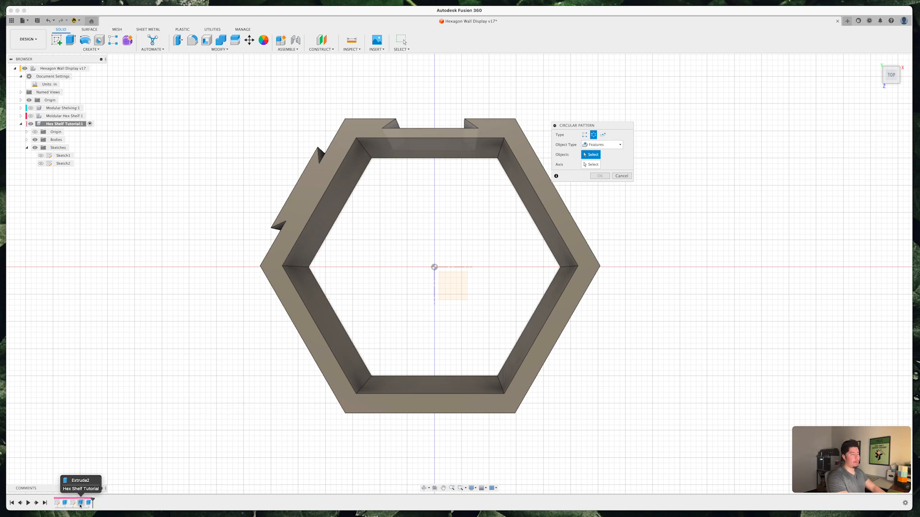
{"action": "left_click", "coordinate": [428, 133]}
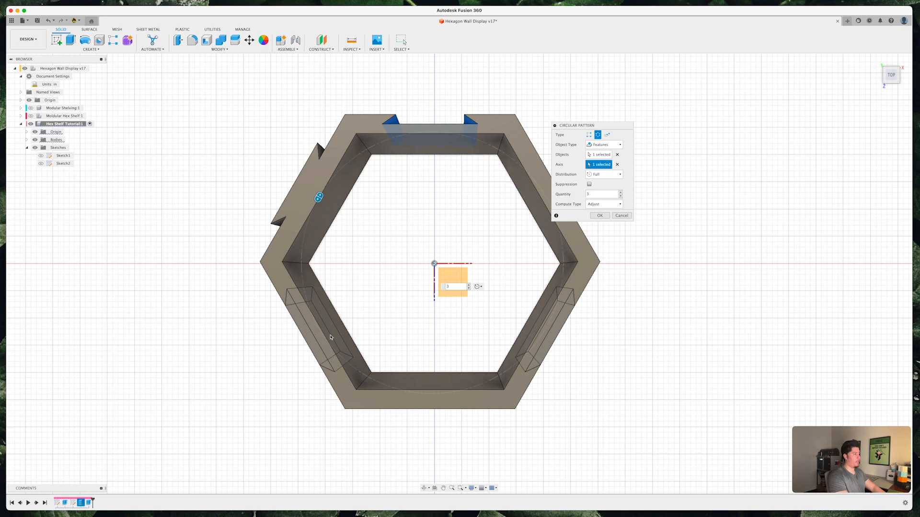
{"action": "mouse_move", "coordinate": [430, 127]}
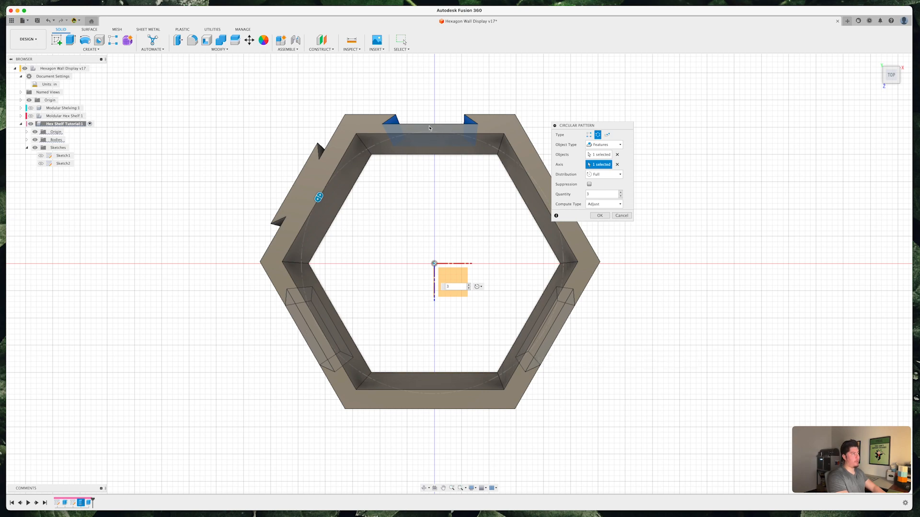
{"action": "mouse_move", "coordinate": [467, 141]}
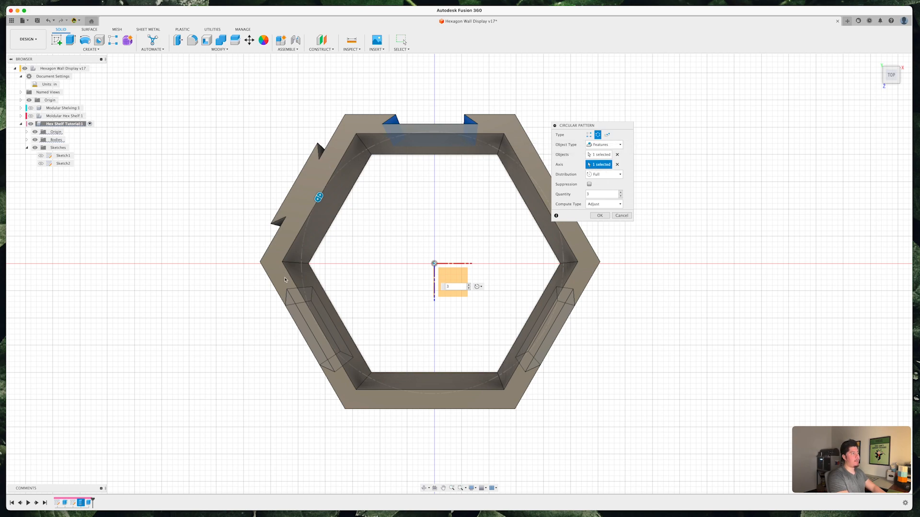
{"action": "mouse_move", "coordinate": [515, 289]}
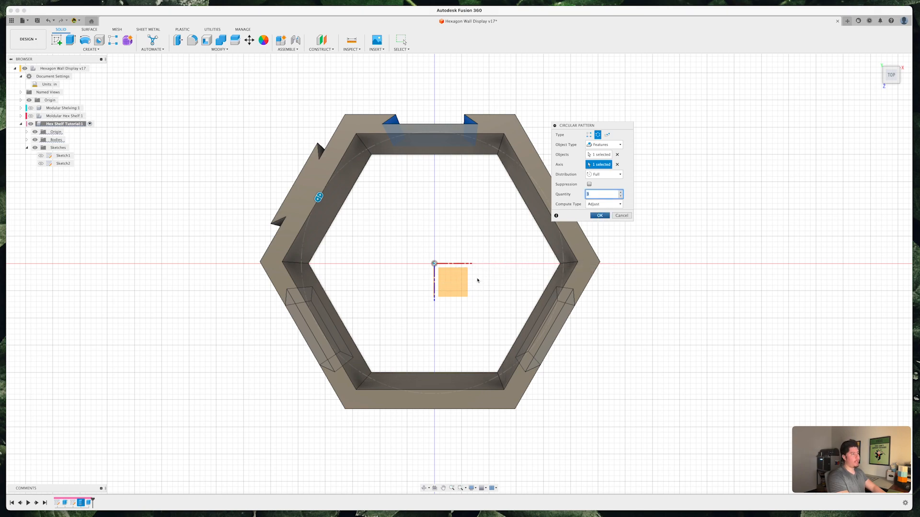
{"action": "left_click", "coordinate": [599, 216]}
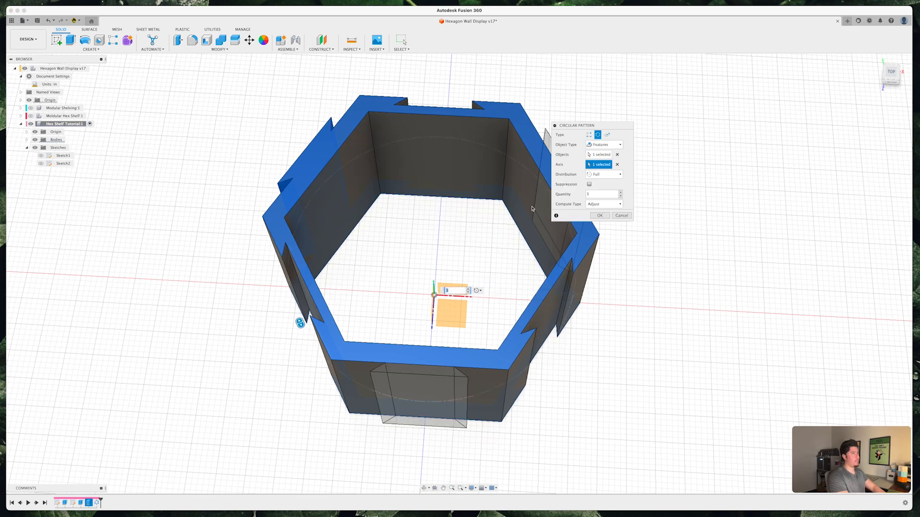
Step: Set the pattern quantity to 6, confirm it, and show Sketch1 again
{"action": "left_click", "coordinate": [601, 194]}
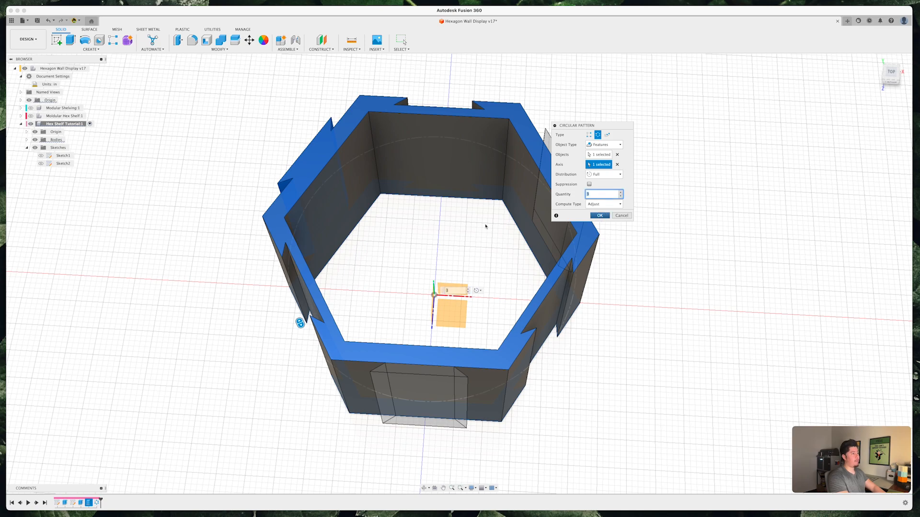
{"action": "left_click", "coordinate": [599, 216]}
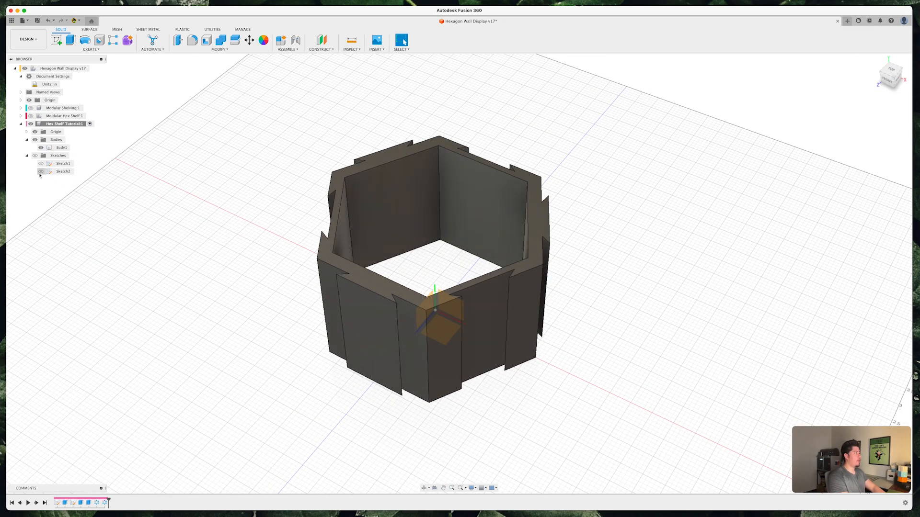
{"action": "left_click", "coordinate": [40, 163]}
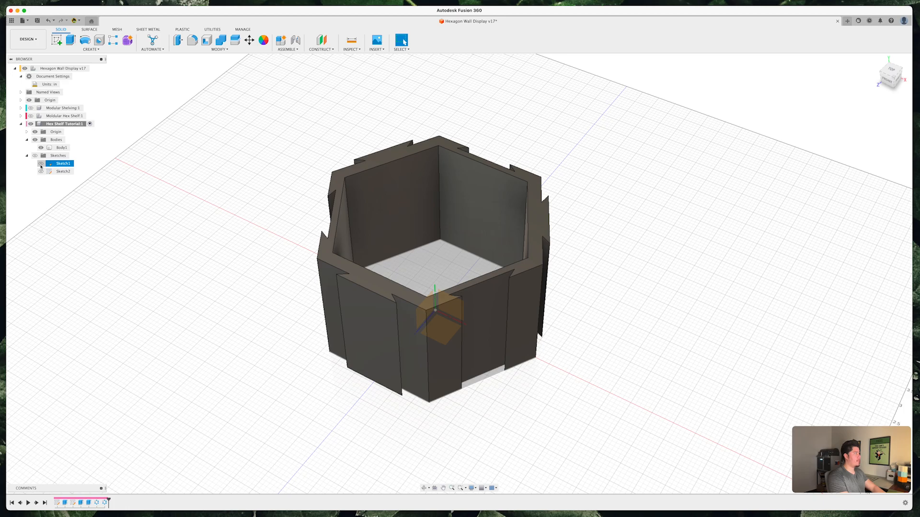
Step: Extrude the inner hexagon profile 0.1 in with Join to form the back panel
{"action": "left_click", "coordinate": [41, 163]}
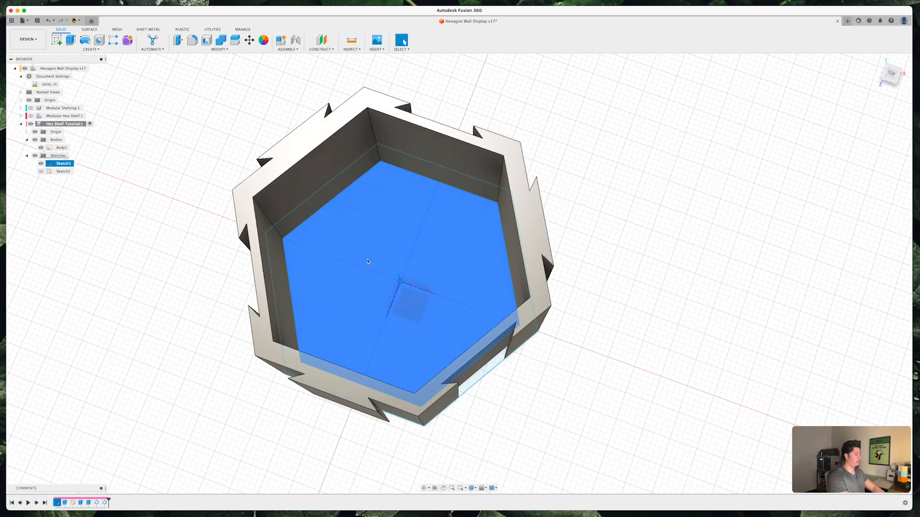
{"action": "left_click", "coordinate": [70, 39]}
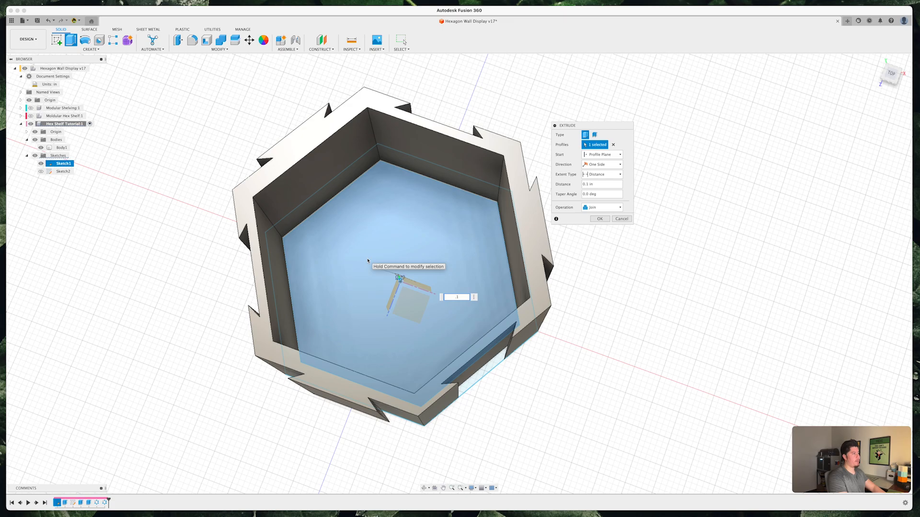
{"action": "left_click", "coordinate": [599, 218]}
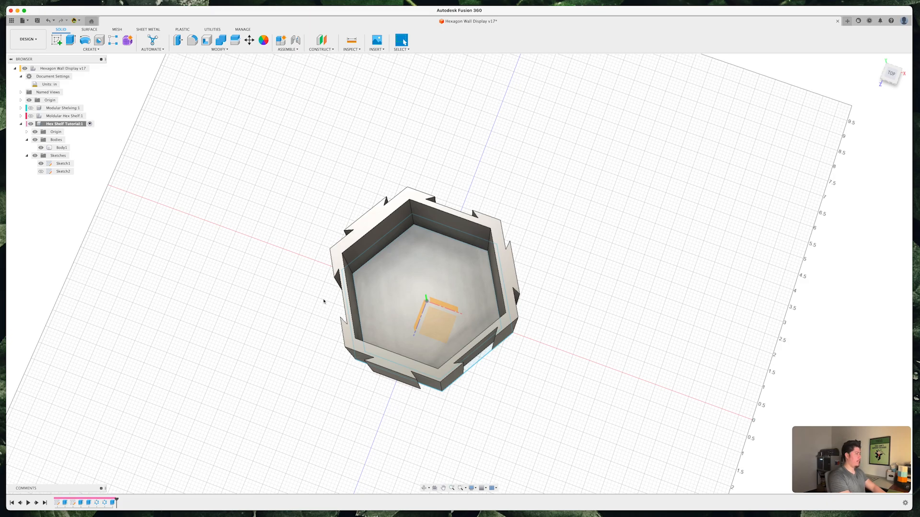
{"action": "type", "text": "spli"}
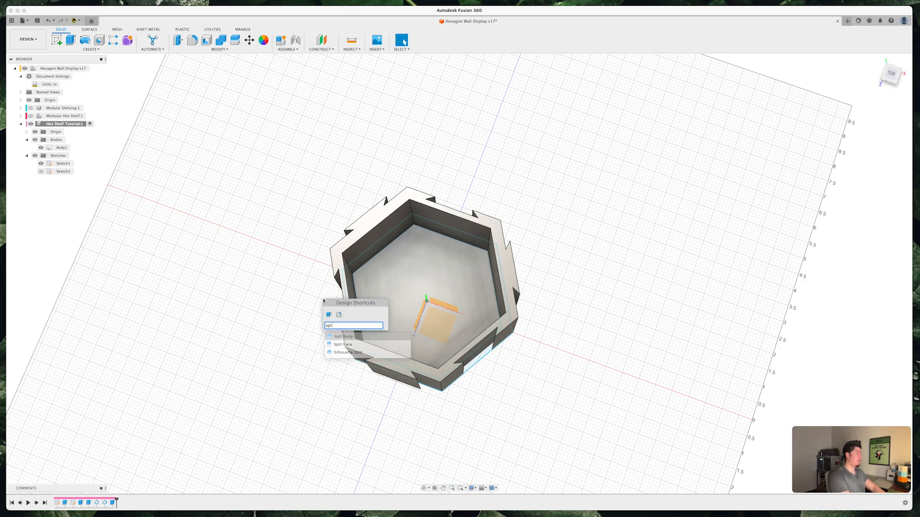
Step: Split the shelf body with the chosen plane into Body1 and Body2, confirming the Split Body
{"action": "left_click", "coordinate": [343, 337]}
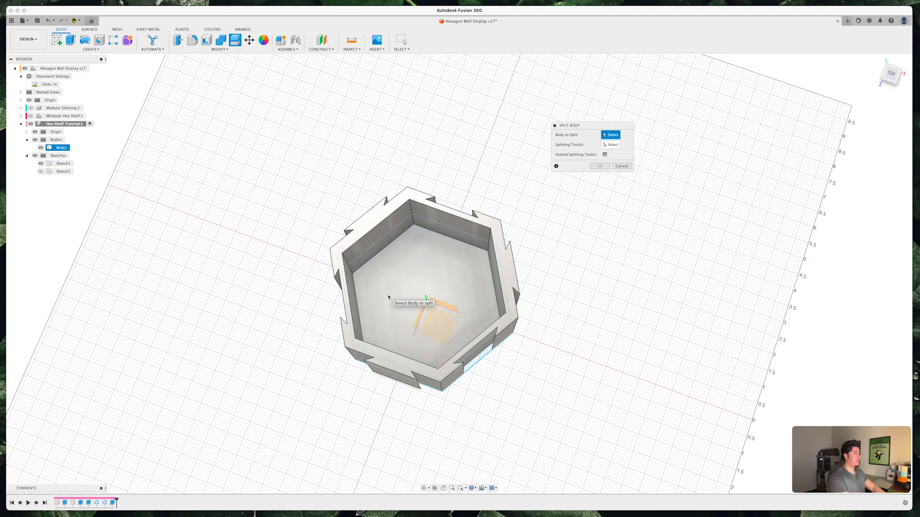
{"action": "left_click", "coordinate": [426, 276]}
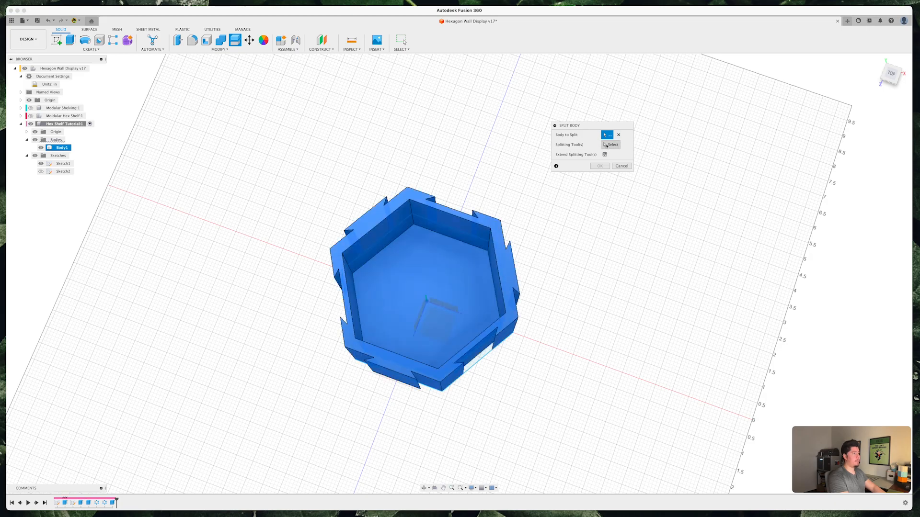
{"action": "left_click", "coordinate": [611, 145]}
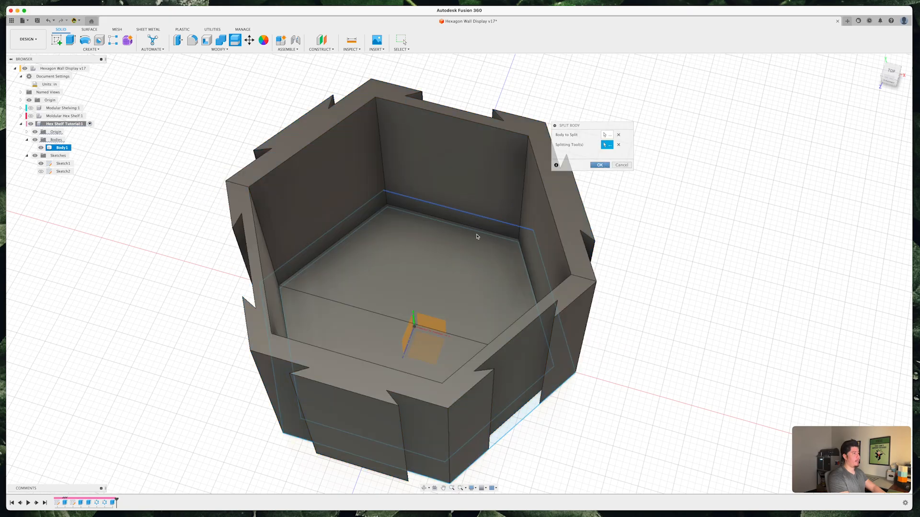
{"action": "left_click", "coordinate": [599, 165]}
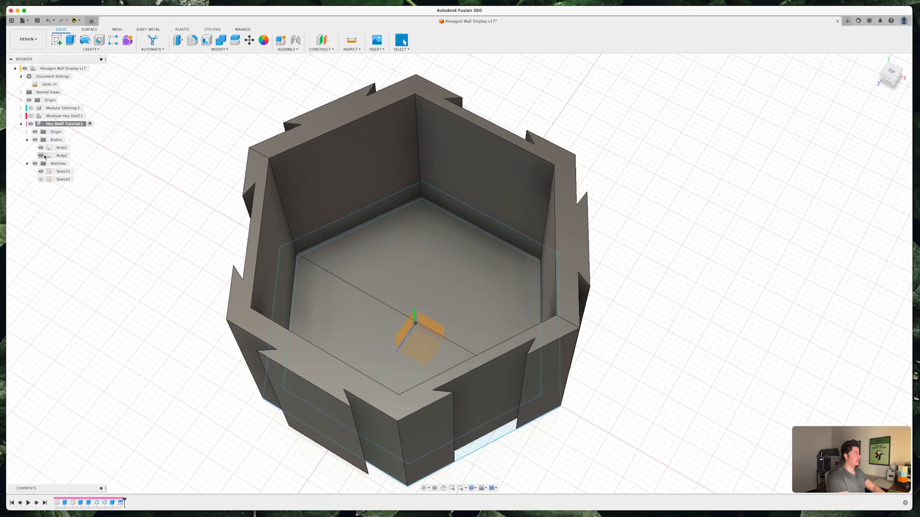
{"action": "left_click", "coordinate": [40, 148]}
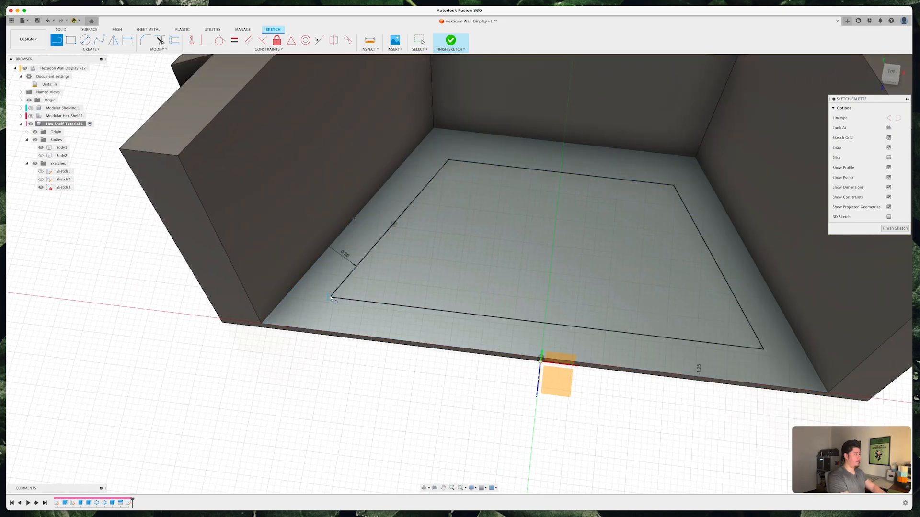
Step: Drag across the floor sketch to draw the inset 0.30 offset outline for Sketch3
{"action": "left_click_drag", "start_coordinate": [332, 298], "coordinate": [839, 325]}
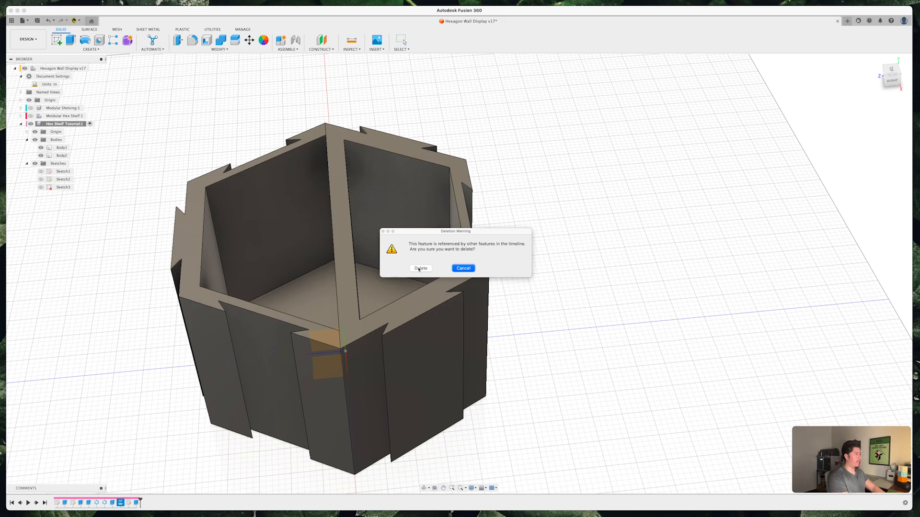
Step: Confirm the Deletion Warning so the split feature is removed and the shelf is one body
{"action": "left_click", "coordinate": [420, 268]}
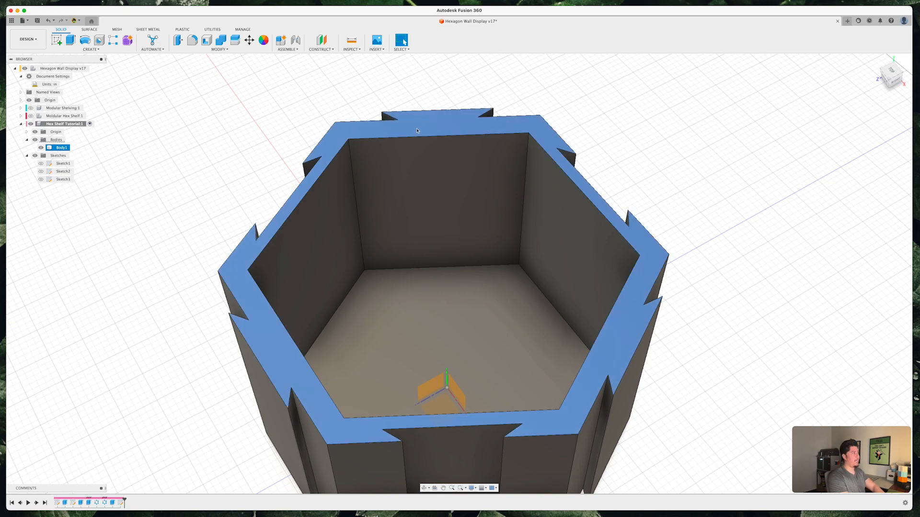
Step: Cut Sketch4's profile from the top rim face into the shelf with an Extrude Cut
{"action": "left_click", "coordinate": [417, 139]}
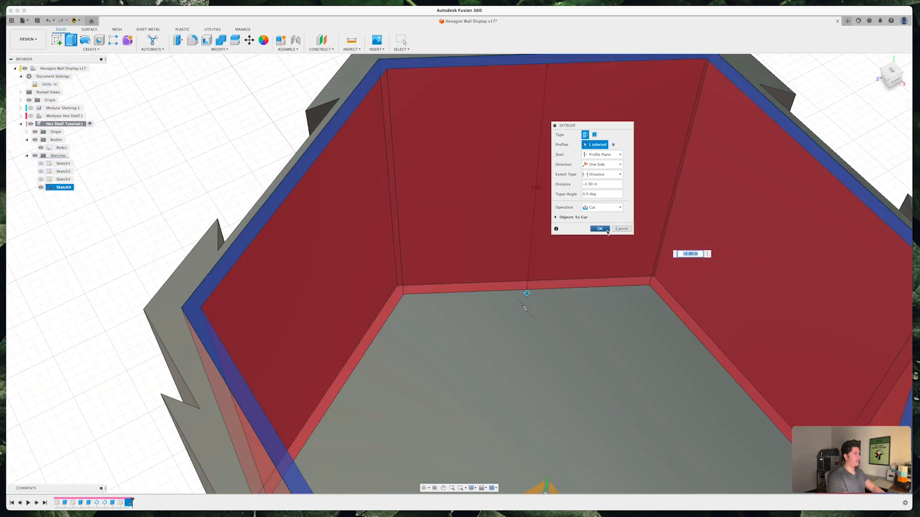
{"action": "left_click", "coordinate": [599, 229]}
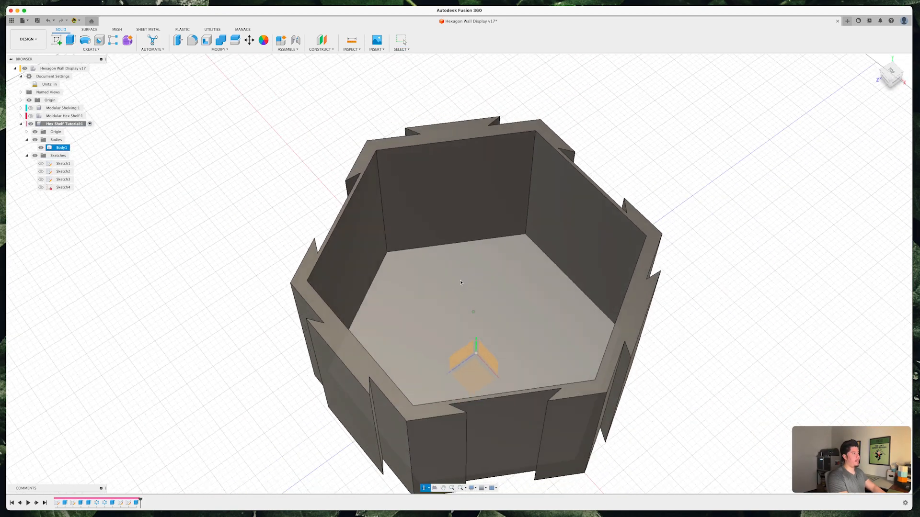